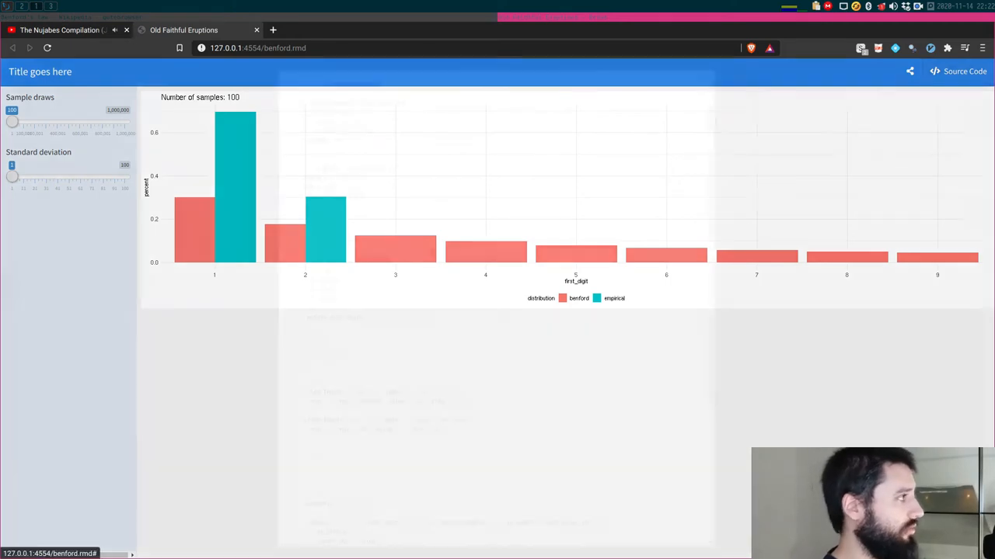
# - Show the dashboard's R Markdown source code and scroll through its opening sections
pyautogui.click(964, 72)
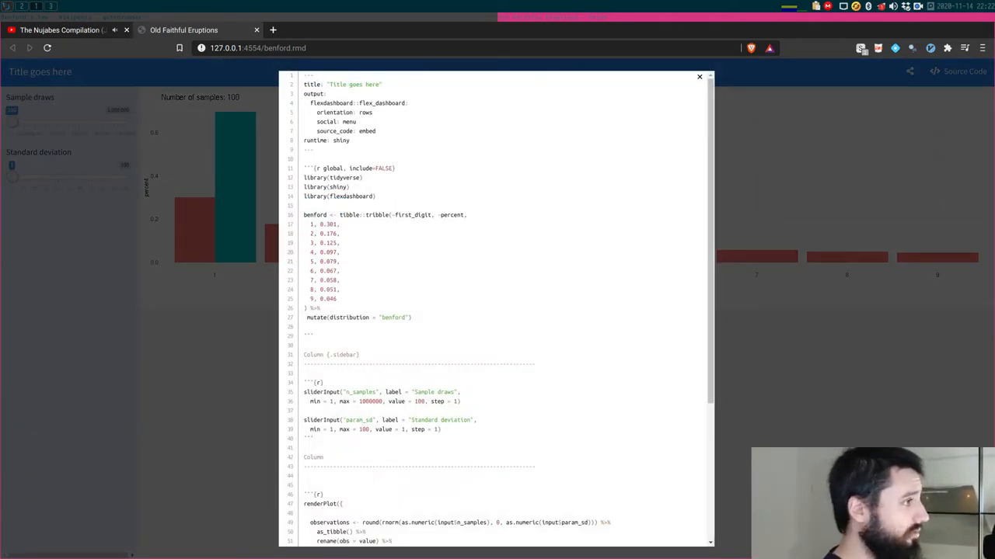
pyautogui.scroll(-3)
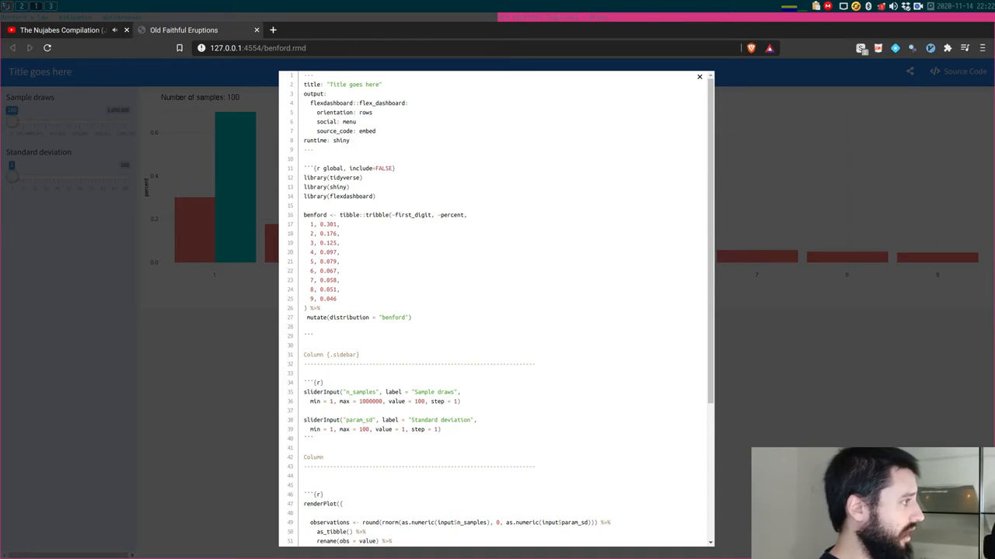
pyautogui.moveTo(303, 215); pyautogui.dragTo(412, 317)
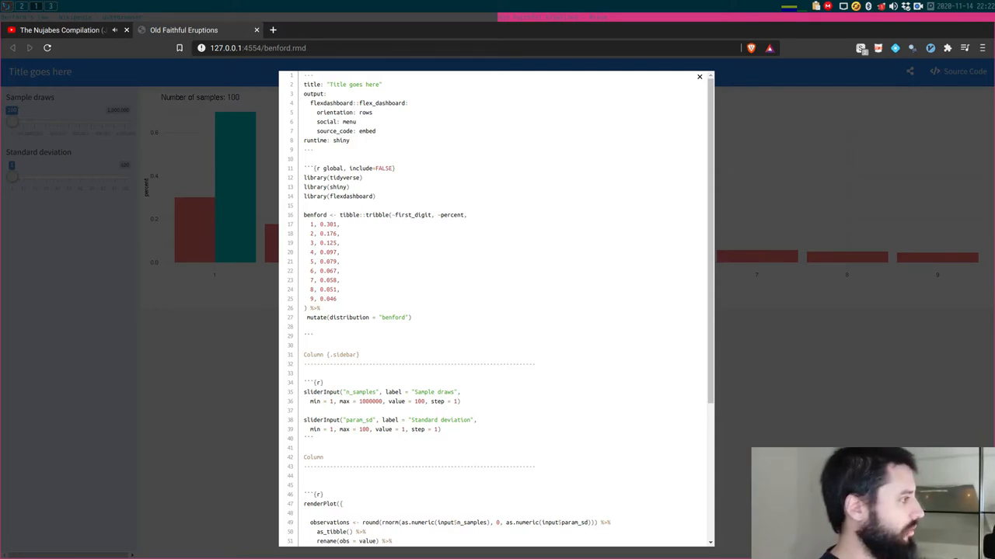
pyautogui.scroll(-3)
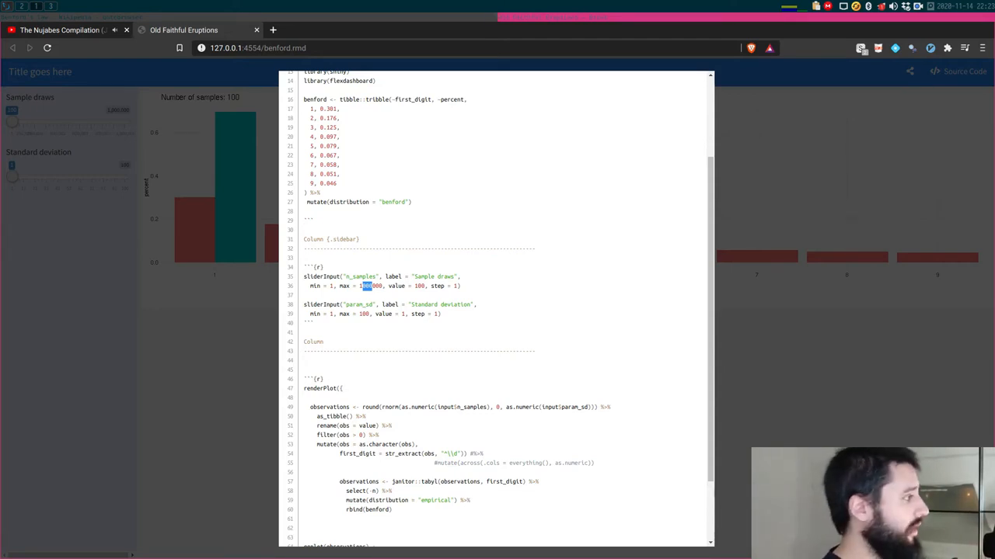
# - Scroll to and highlight the Benford reference table definition in the source
pyautogui.scroll(-3)
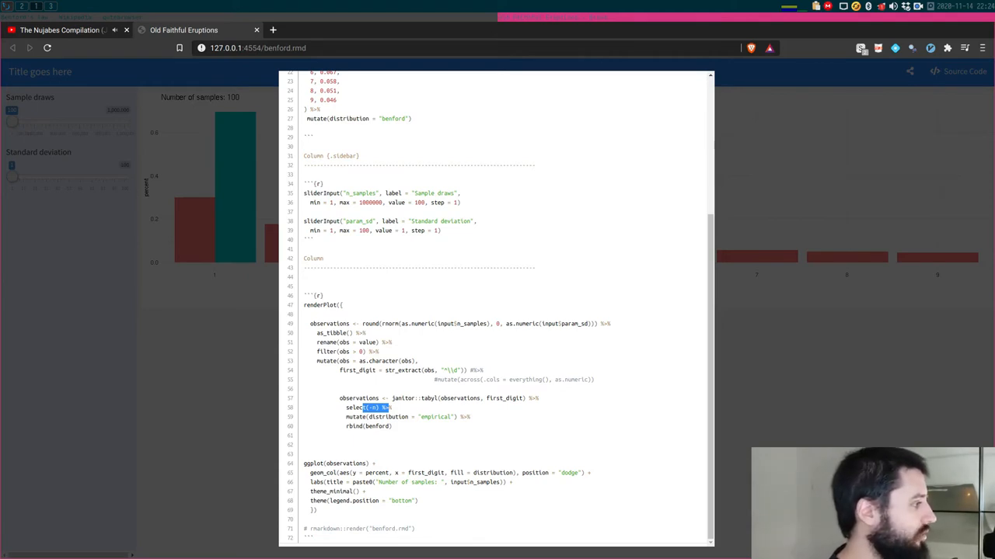
pyautogui.moveTo(386, 407); pyautogui.dragTo(458, 416)
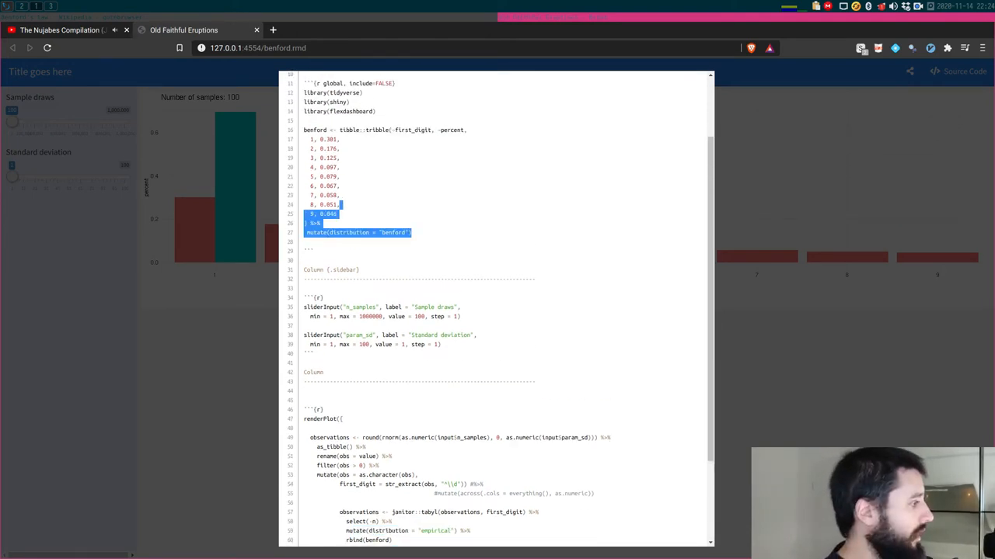
pyautogui.scroll(-3)
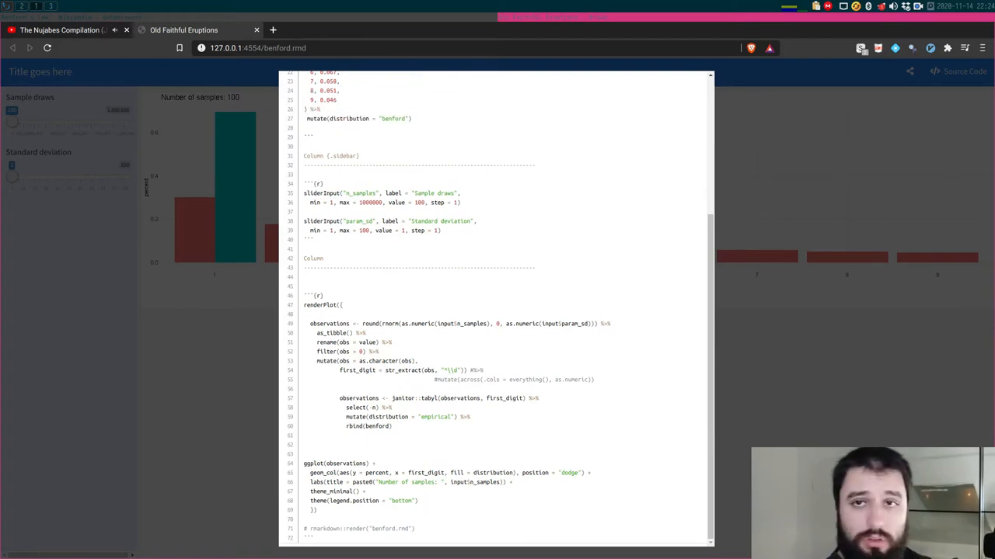
pyautogui.doubleClick(367, 426)
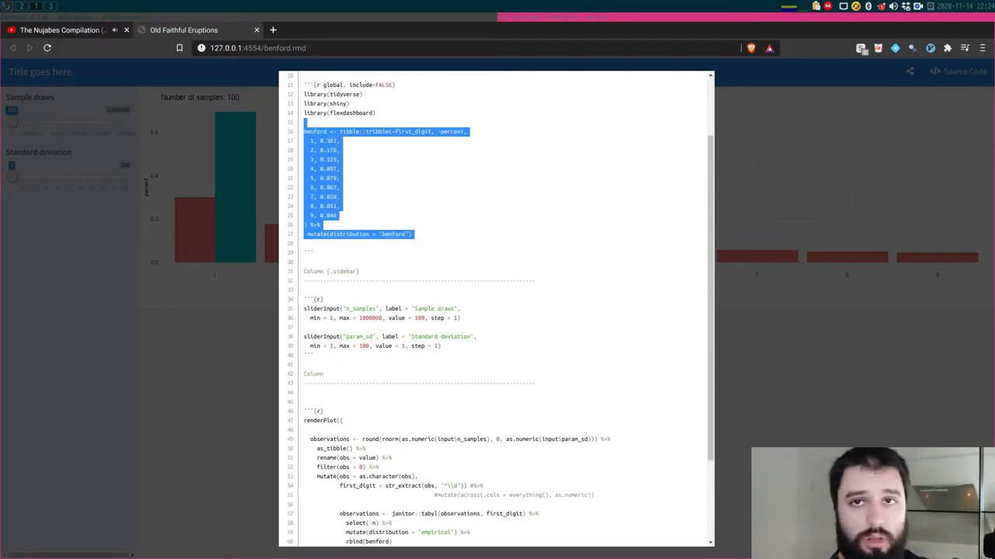
pyautogui.scroll(-3)
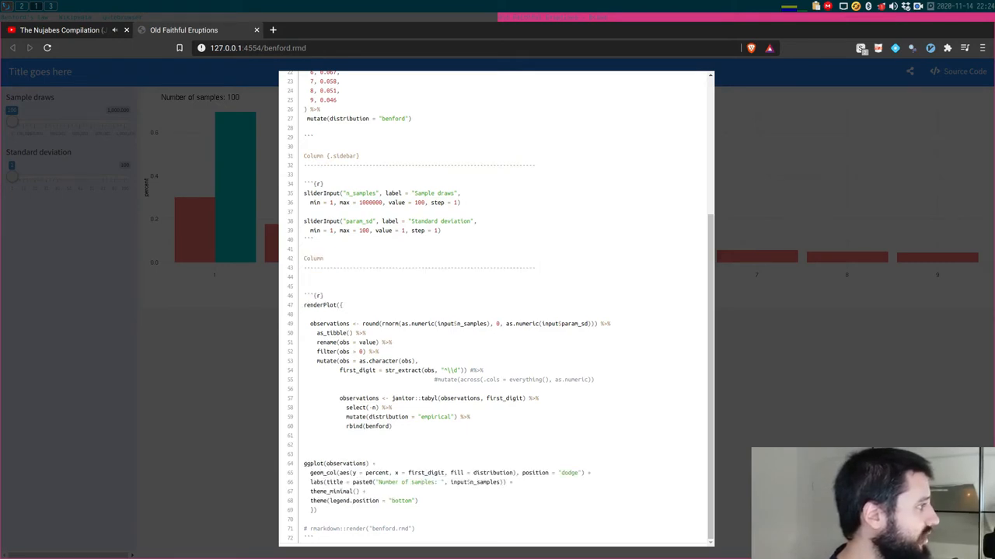
# - Continue down the source, highlighting the Sample draws slider label, to the end of the code
pyautogui.moveTo(305, 258); pyautogui.dragTo(343, 304)
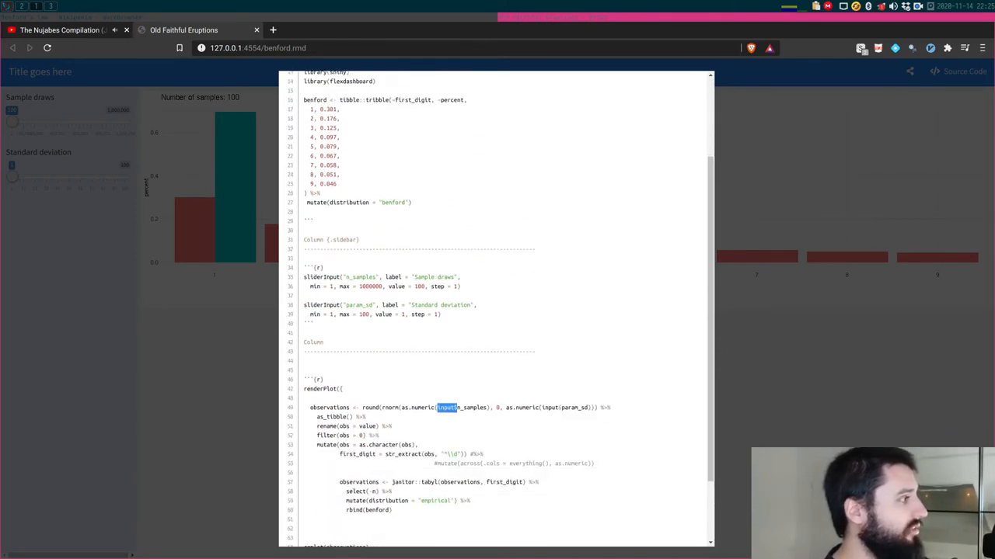
pyautogui.scroll(-3)
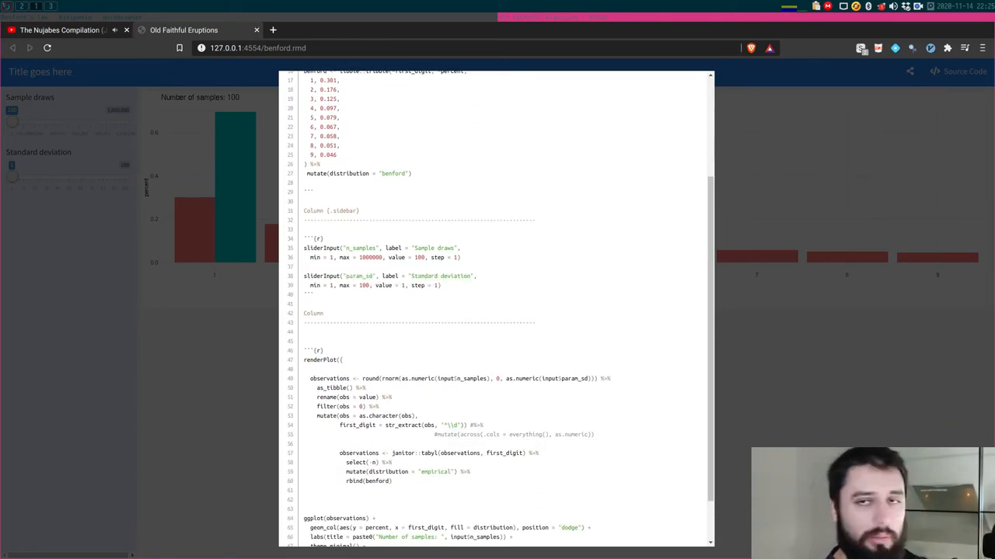
pyautogui.doubleClick(435, 249)
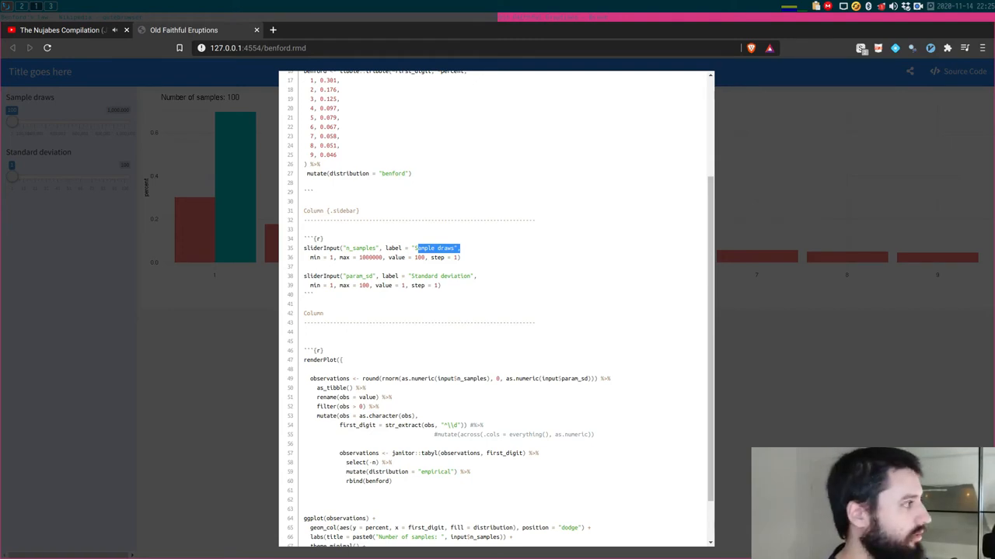
pyautogui.scroll(-3)
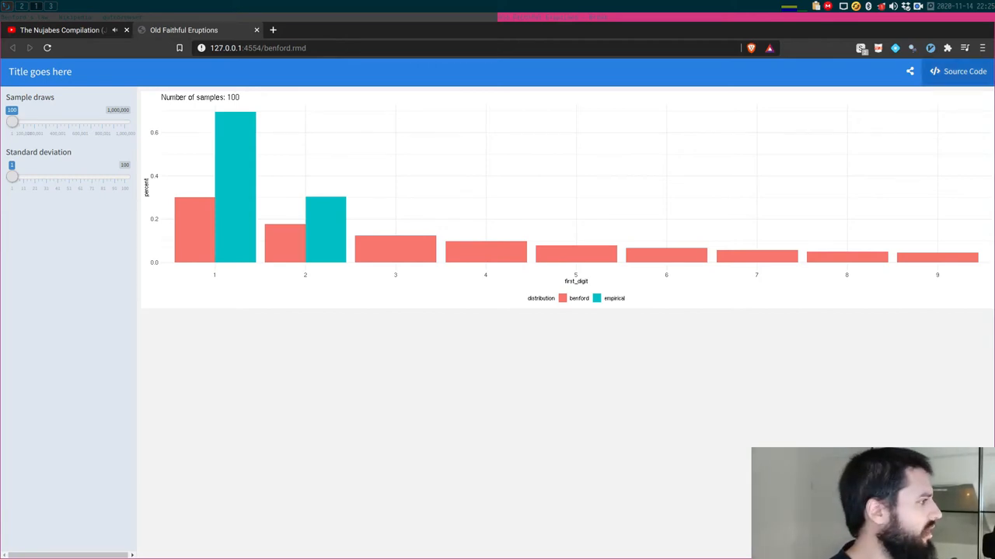
# - Close the source, set Sample draws to 1,000,000, and reopen the source code over the chart
pyautogui.click(963, 72)
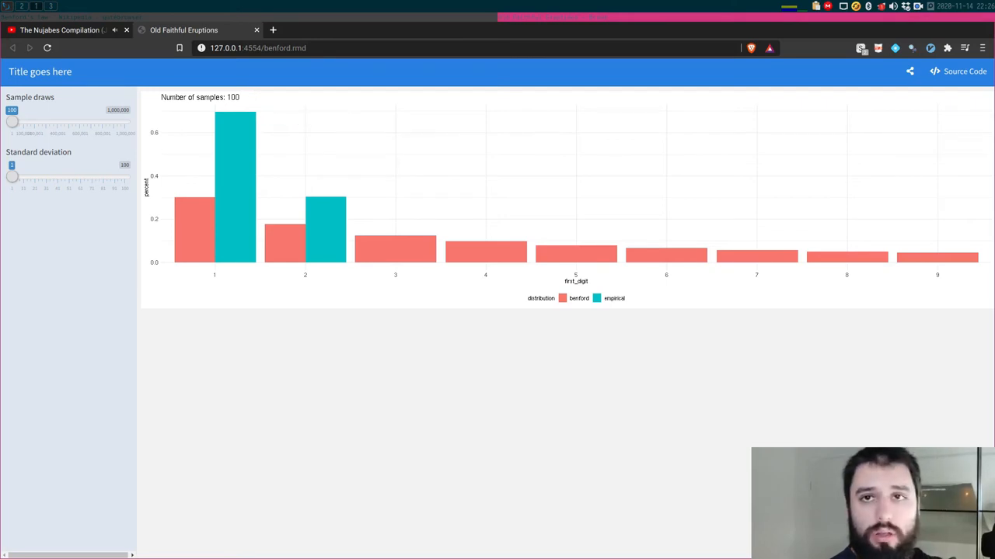
pyautogui.moveTo(12, 121); pyautogui.dragTo(19, 122)
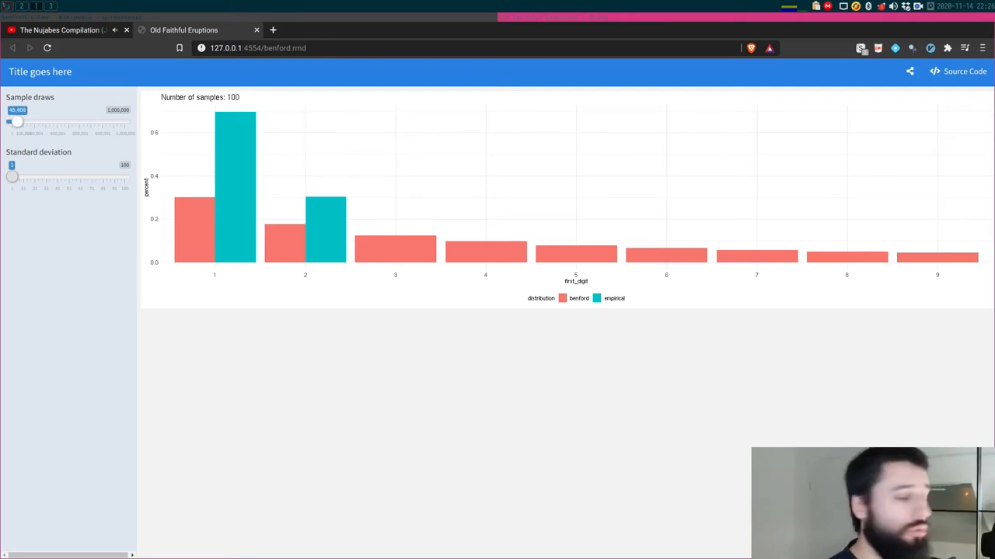
pyautogui.moveTo(17, 121); pyautogui.dragTo(125, 121)
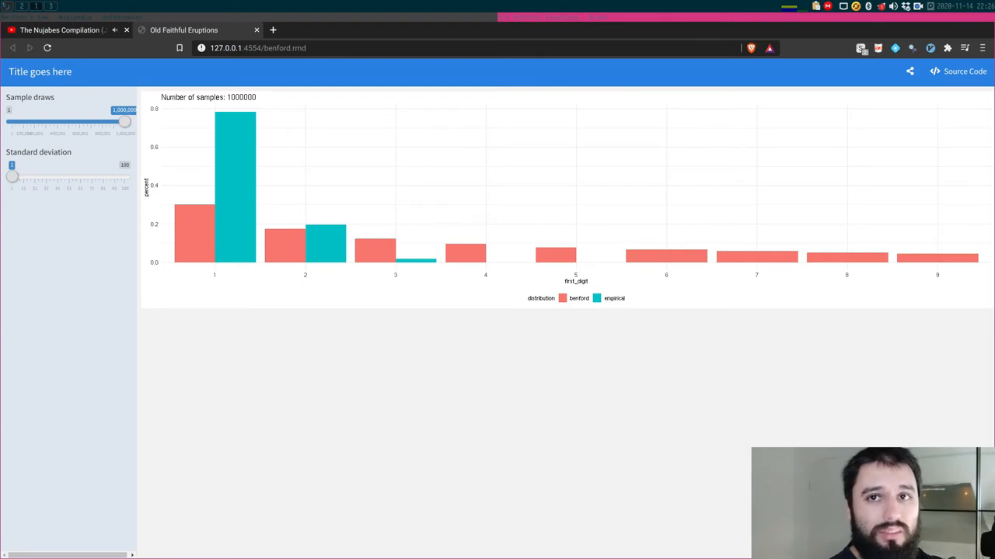
pyautogui.click(964, 71)
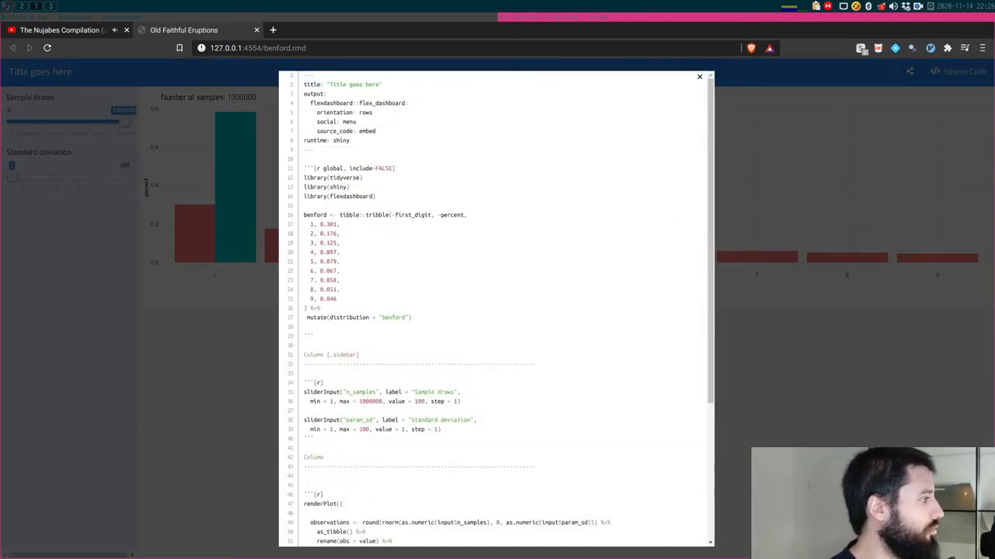
# - Scroll the source code modal and select a line before closing it
pyautogui.scroll(-3)
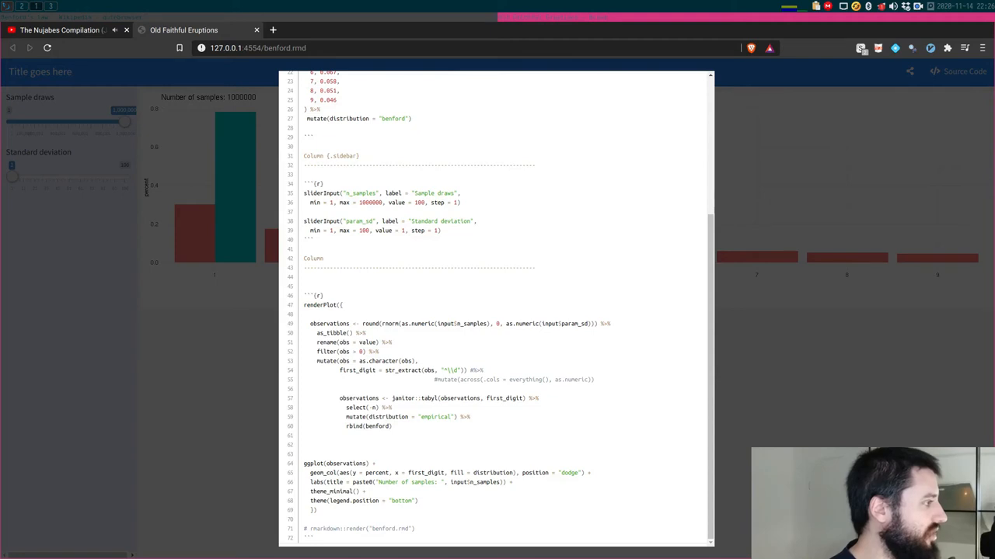
pyautogui.moveTo(423, 370); pyautogui.dragTo(483, 370)
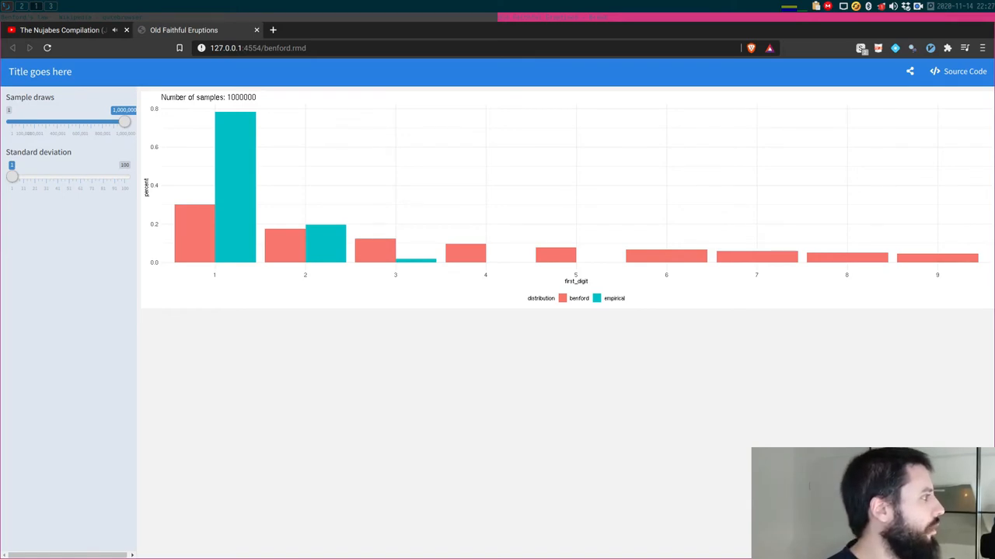
# - Drop Sample draws from the maximum down to 4832
pyautogui.moveTo(125, 123); pyautogui.dragTo(12, 122)
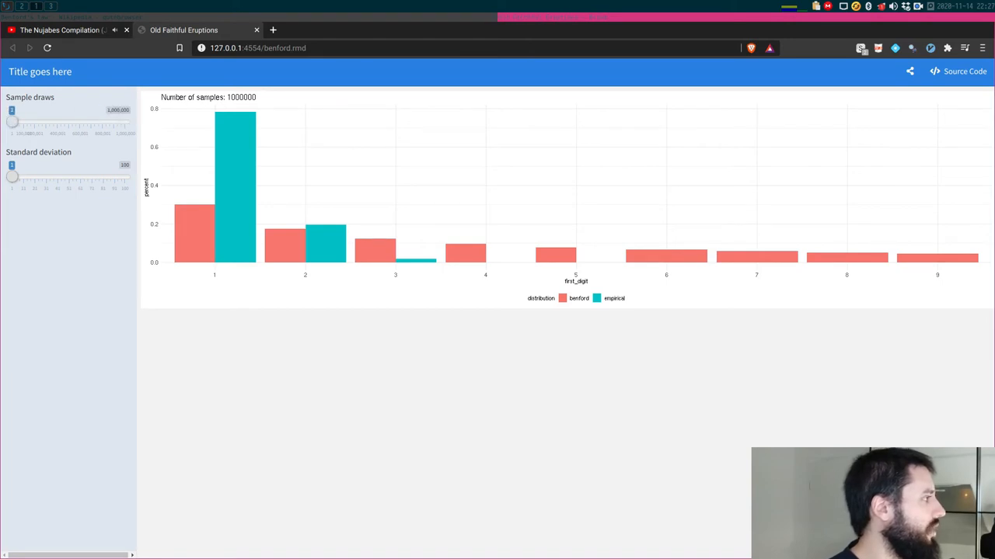
pyautogui.moveTo(116, 121); pyautogui.dragTo(14, 121)
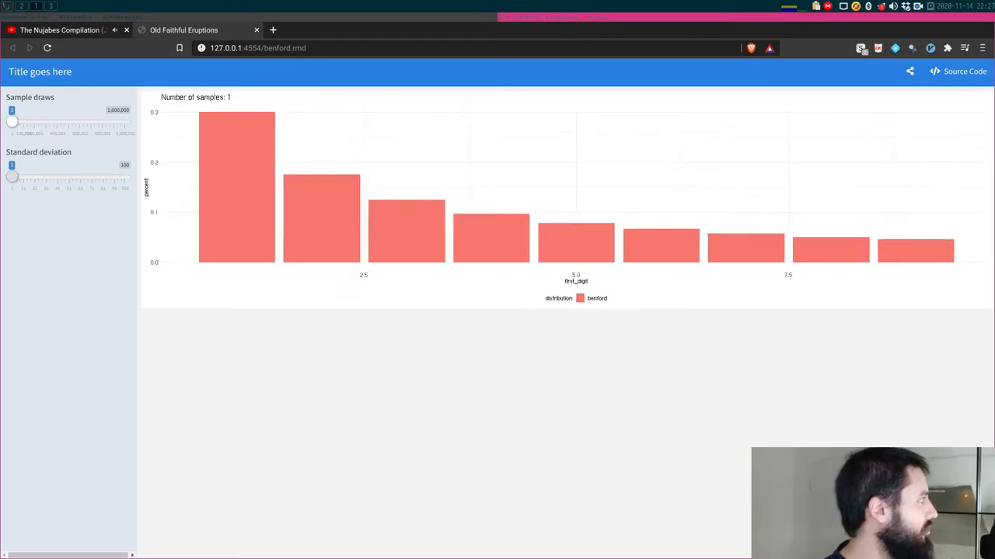
pyautogui.moveTo(13, 123); pyautogui.dragTo(12, 123)
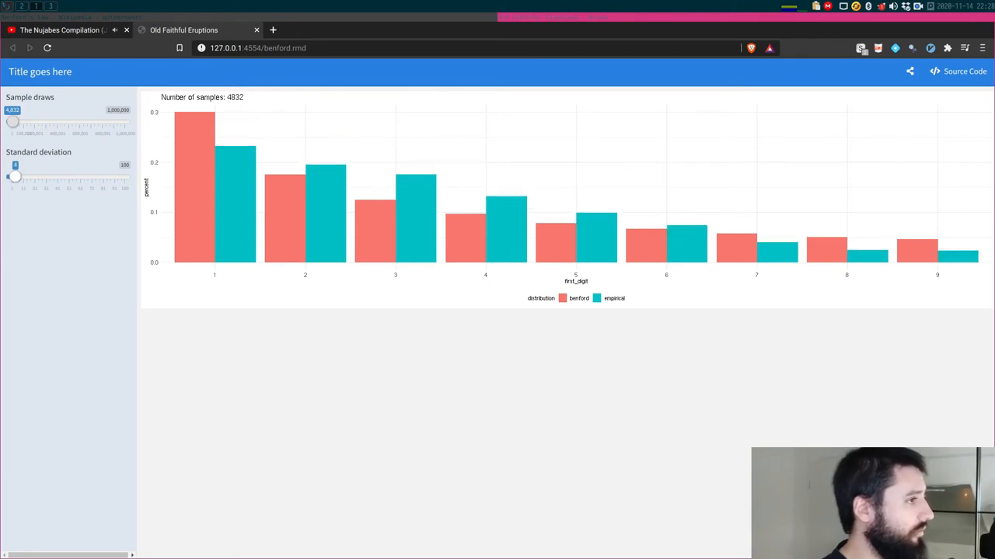
# - Move the Standard deviation from a low value up to its maximum of 100
pyautogui.moveTo(14, 177); pyautogui.dragTo(20, 177)
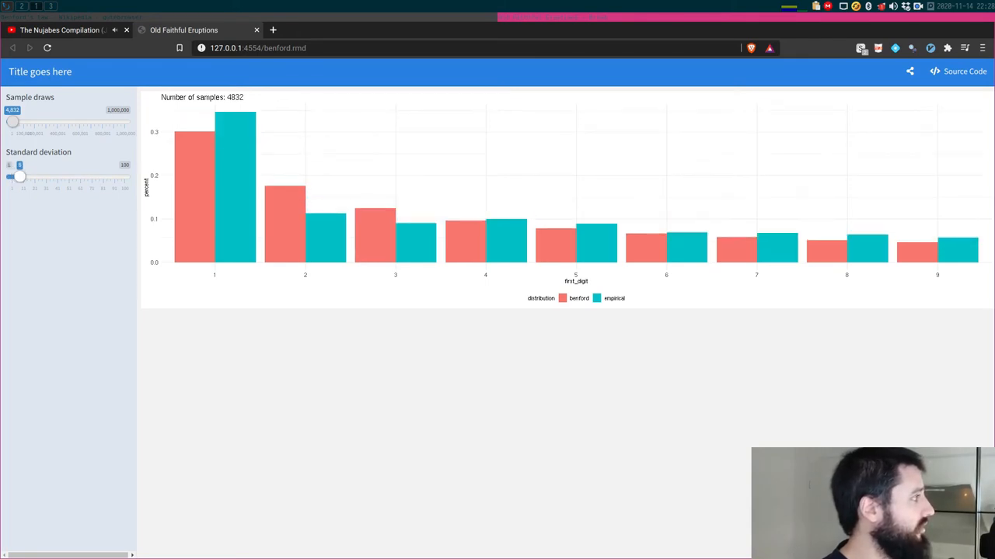
pyautogui.moveTo(19, 177); pyautogui.dragTo(35, 177)
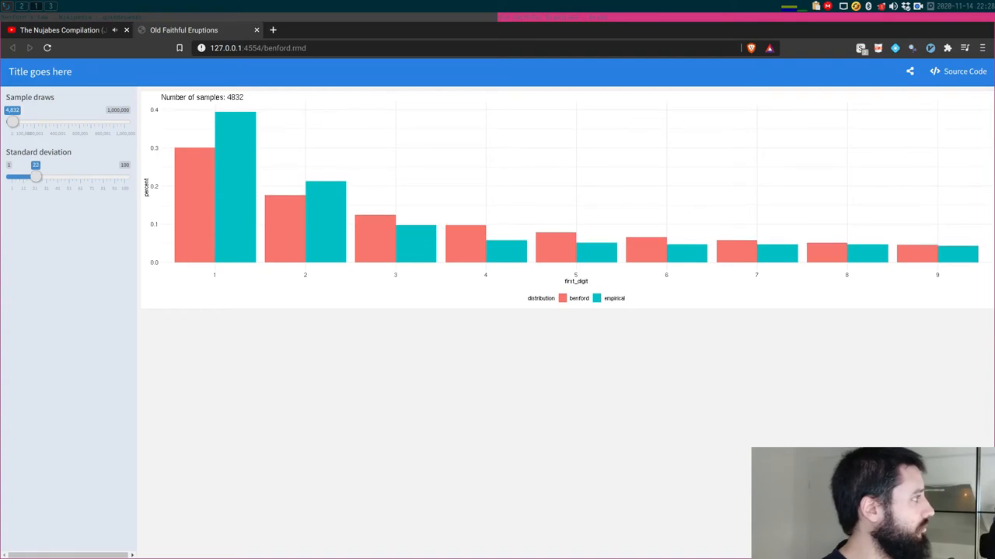
pyautogui.moveTo(34, 177); pyautogui.dragTo(125, 177)
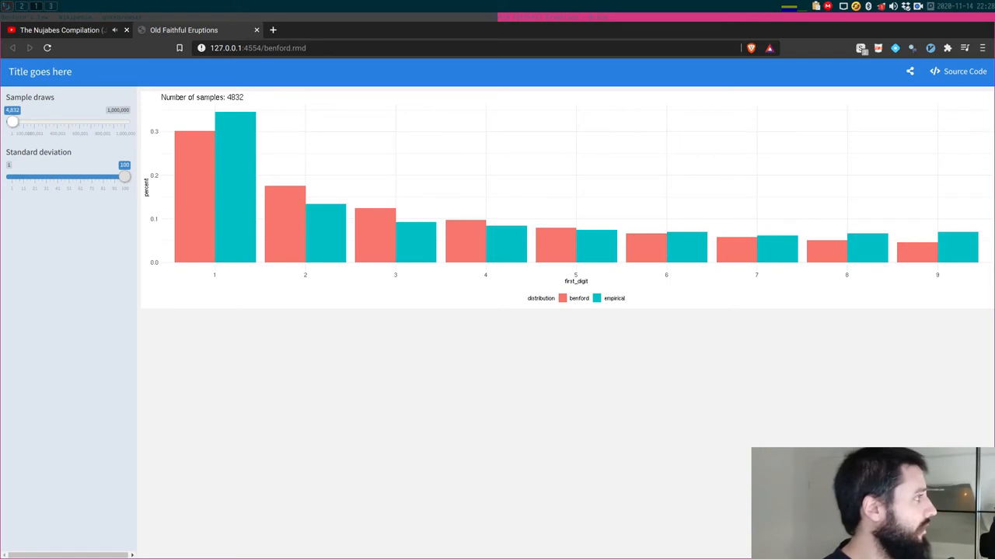
# - Raise Sample draws toward 1,000,000, then pull it back to about 400,983
pyautogui.moveTo(13, 122); pyautogui.dragTo(81, 121)
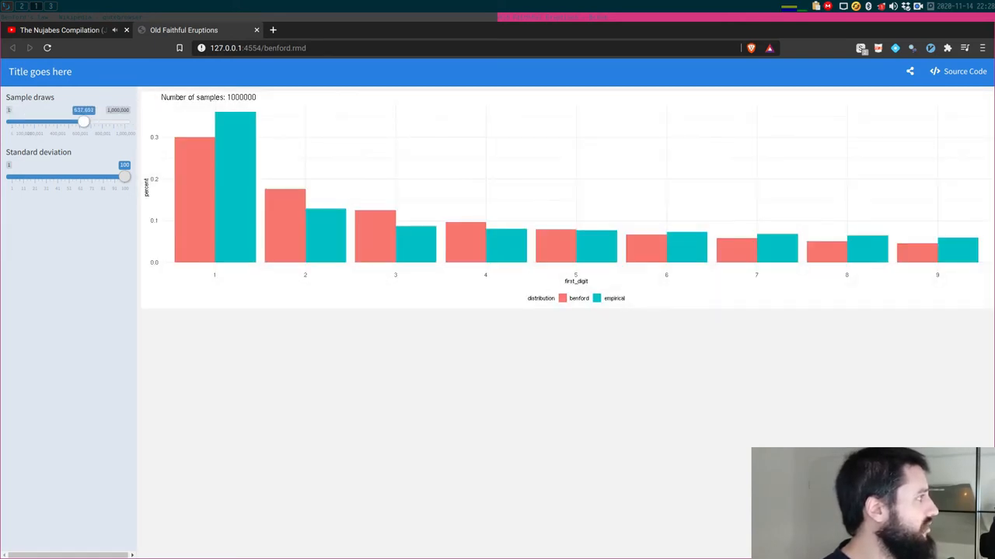
pyautogui.moveTo(84, 121); pyautogui.dragTo(57, 122)
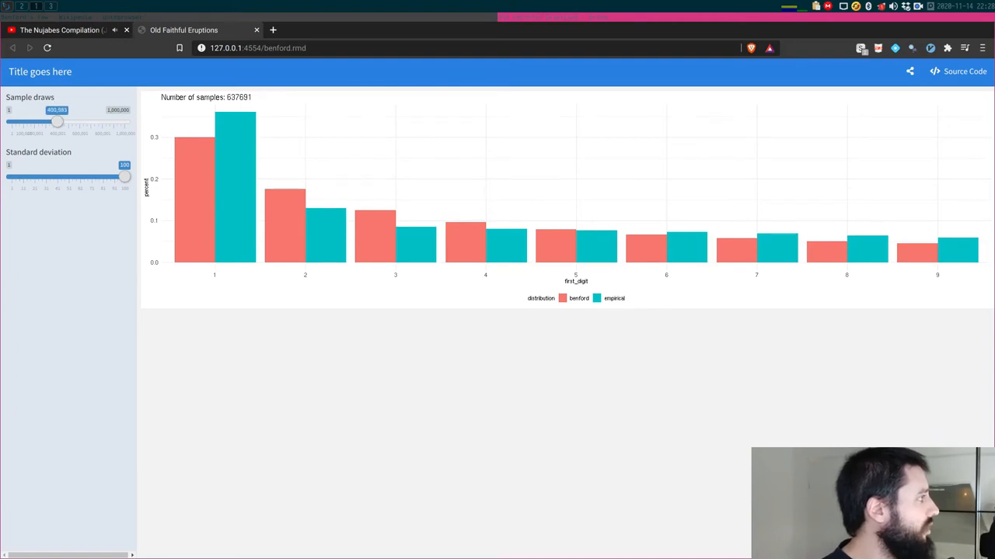
# - Sweep the Standard deviation down from 100 and back up, settling near 81
pyautogui.moveTo(124, 178); pyautogui.dragTo(90, 177)
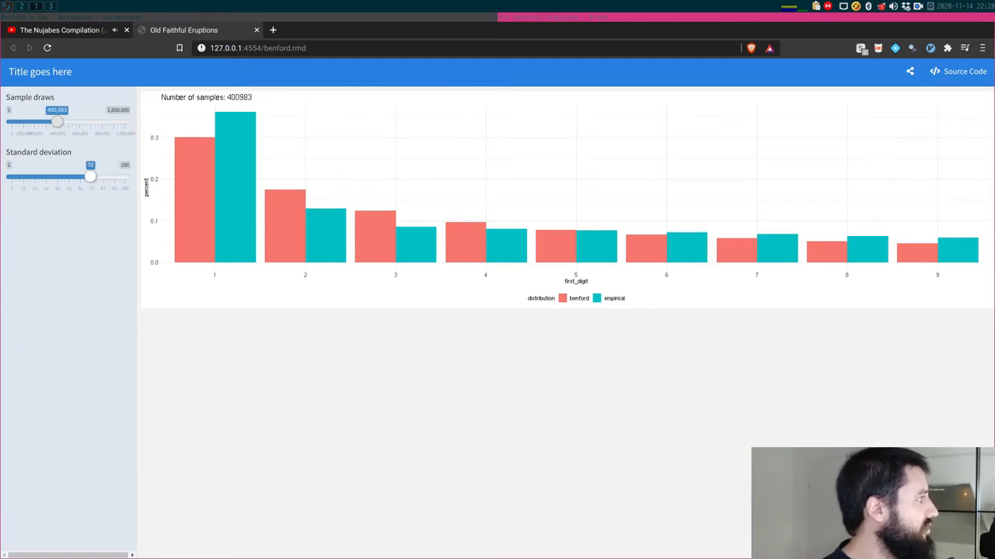
pyautogui.moveTo(90, 177); pyautogui.dragTo(71, 177)
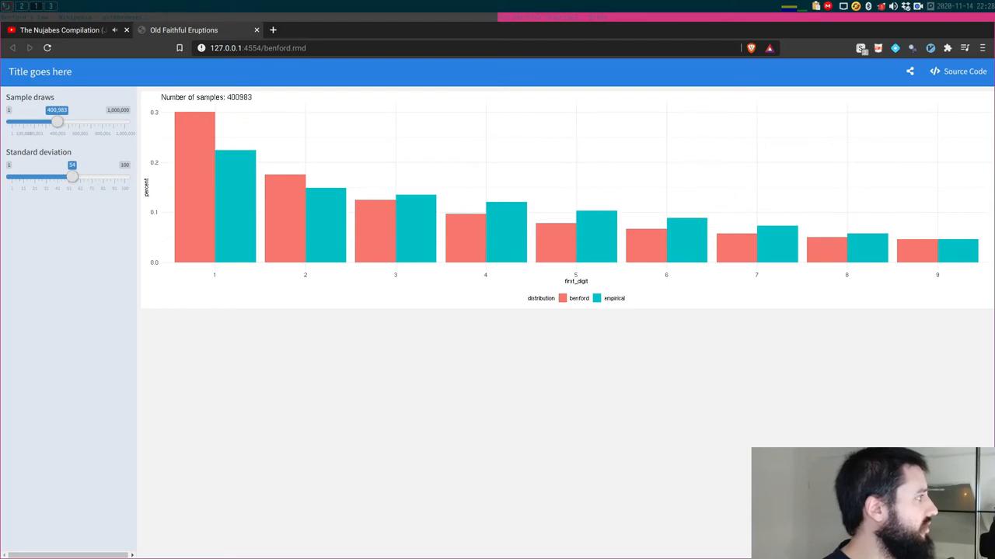
pyautogui.moveTo(71, 177); pyautogui.dragTo(57, 177)
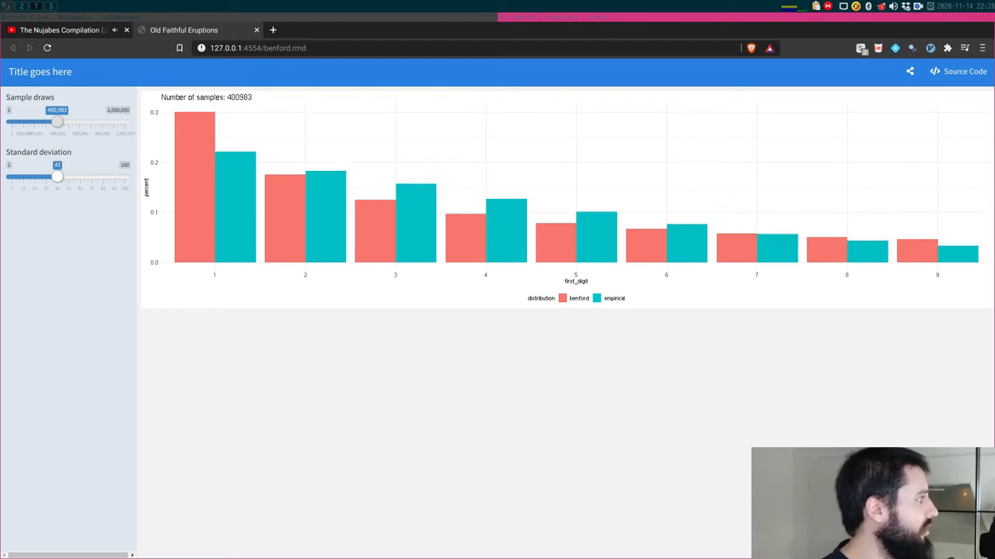
pyautogui.moveTo(56, 177); pyautogui.dragTo(83, 178)
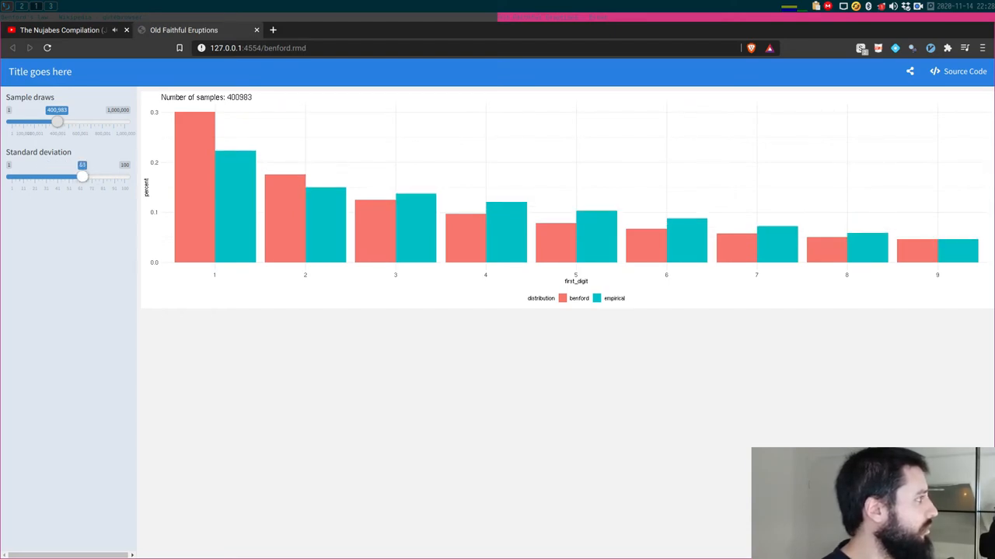
pyautogui.moveTo(82, 177); pyautogui.dragTo(91, 177)
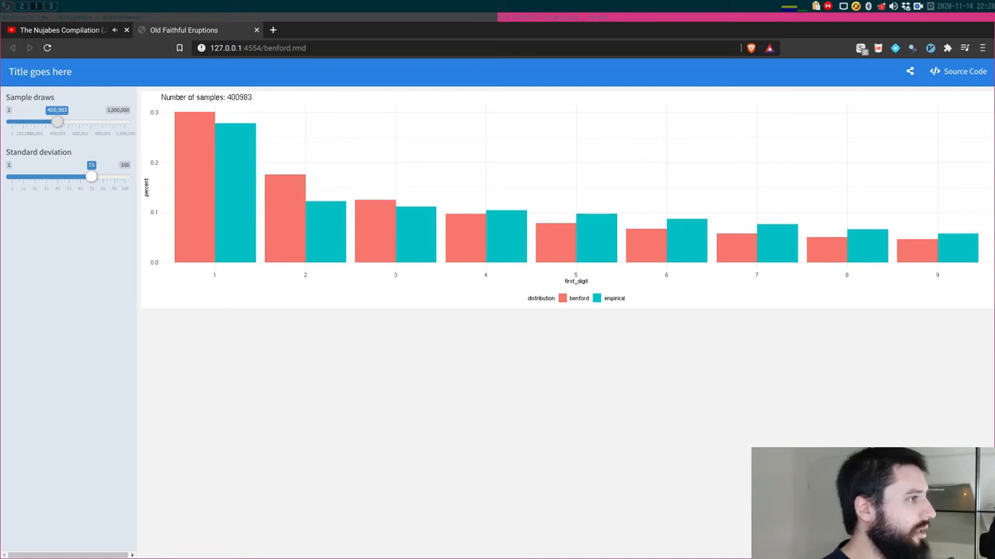
pyautogui.moveTo(92, 177); pyautogui.dragTo(98, 177)
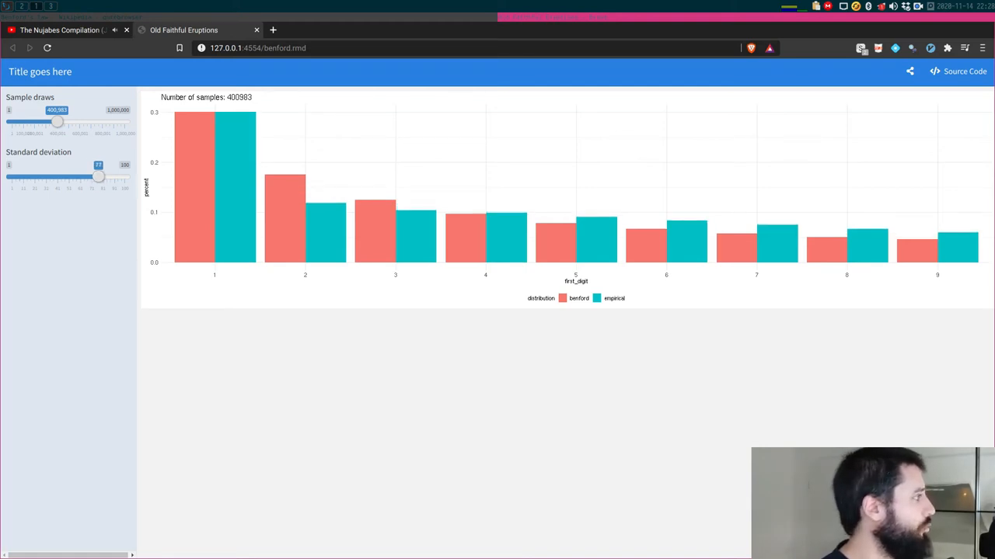
pyautogui.moveTo(99, 177); pyautogui.dragTo(102, 177)
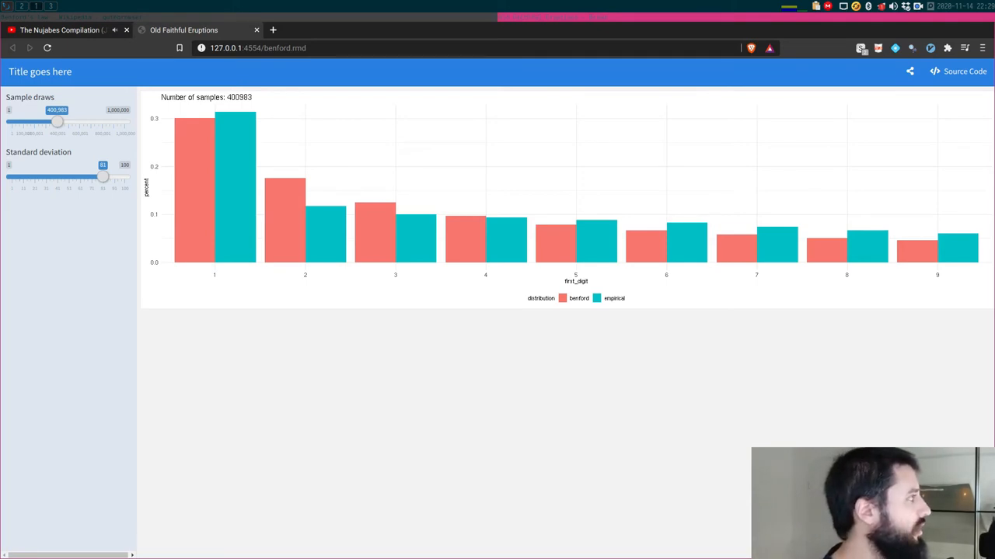
# - Sweep Sample draws through several values, down to 43505 and a single sample, ending at 4859
pyautogui.moveTo(57, 121); pyautogui.dragTo(71, 121)
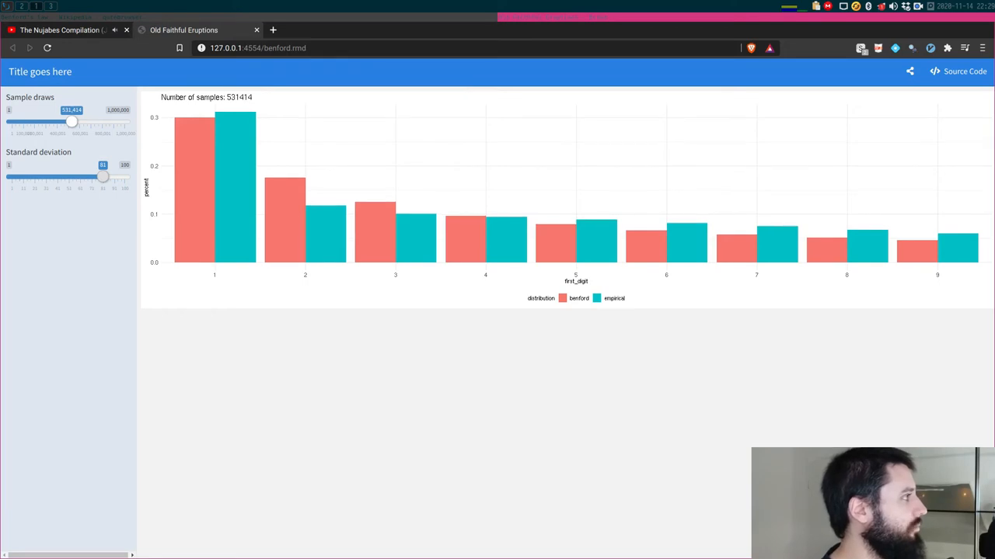
pyautogui.moveTo(71, 123); pyautogui.dragTo(34, 123)
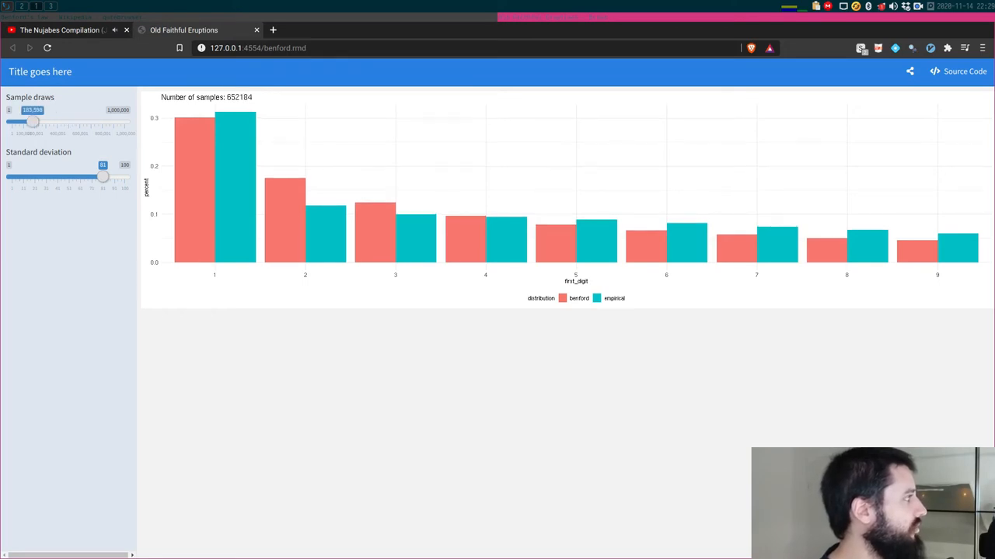
pyautogui.moveTo(32, 121); pyautogui.dragTo(17, 121)
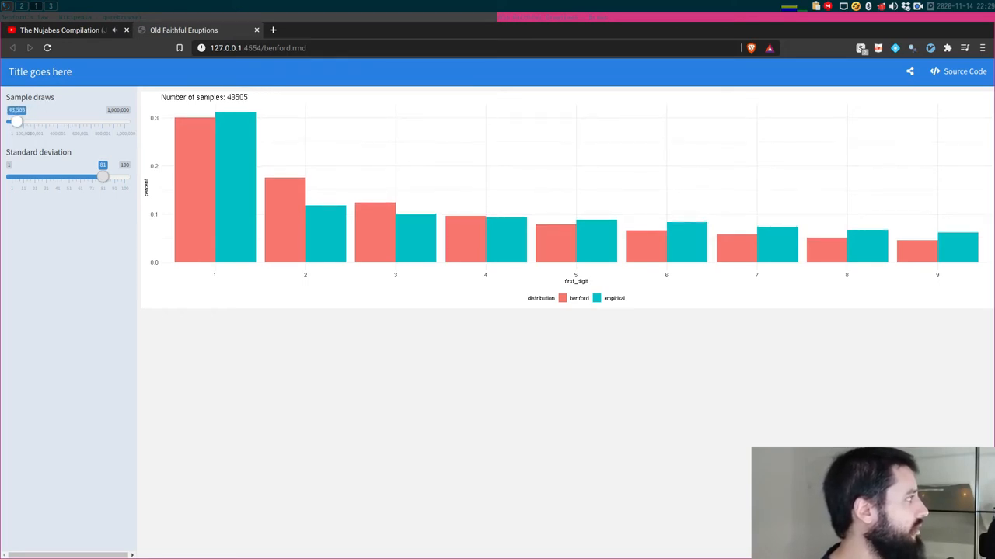
pyautogui.moveTo(17, 121); pyautogui.dragTo(7, 121)
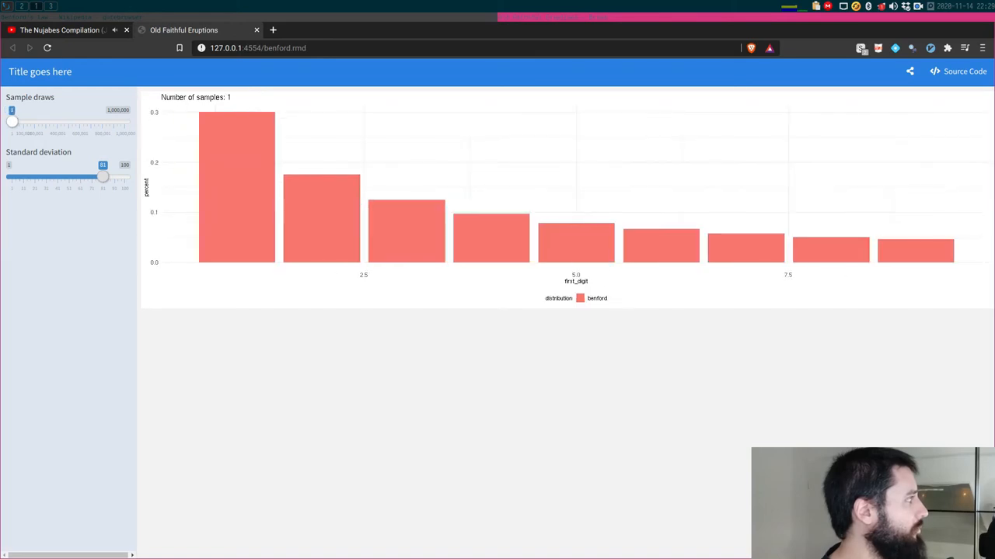
pyautogui.moveTo(13, 122); pyautogui.dragTo(13, 122)
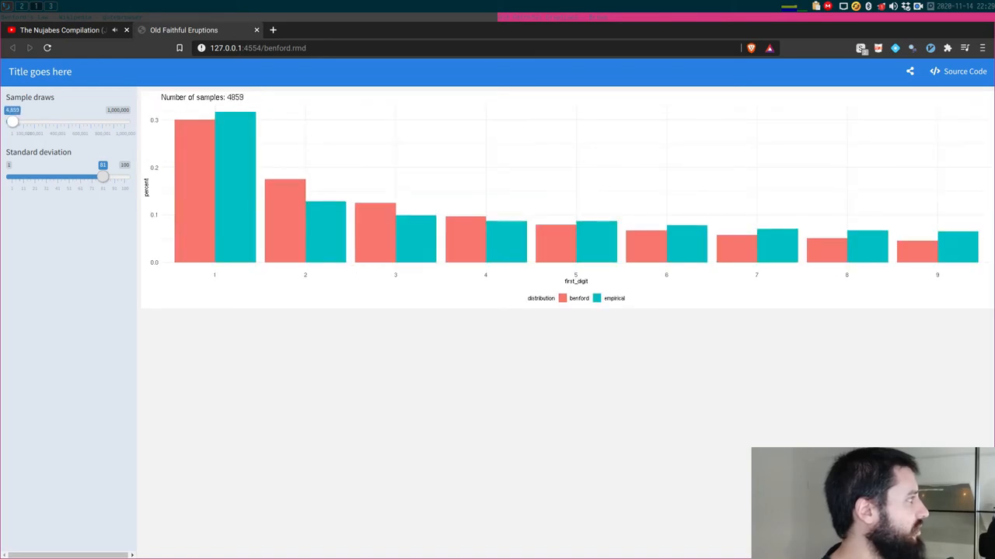
pyautogui.moveTo(12, 121); pyautogui.dragTo(8, 121)
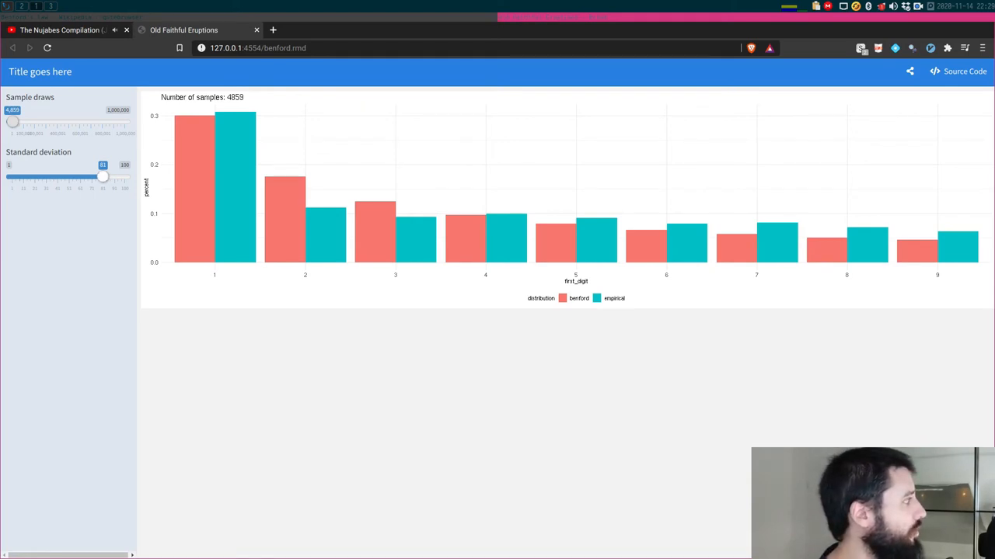
# - Drop the Standard deviation to its minimum, then nudge it up to around 25
pyautogui.moveTo(103, 177); pyautogui.dragTo(21, 177)
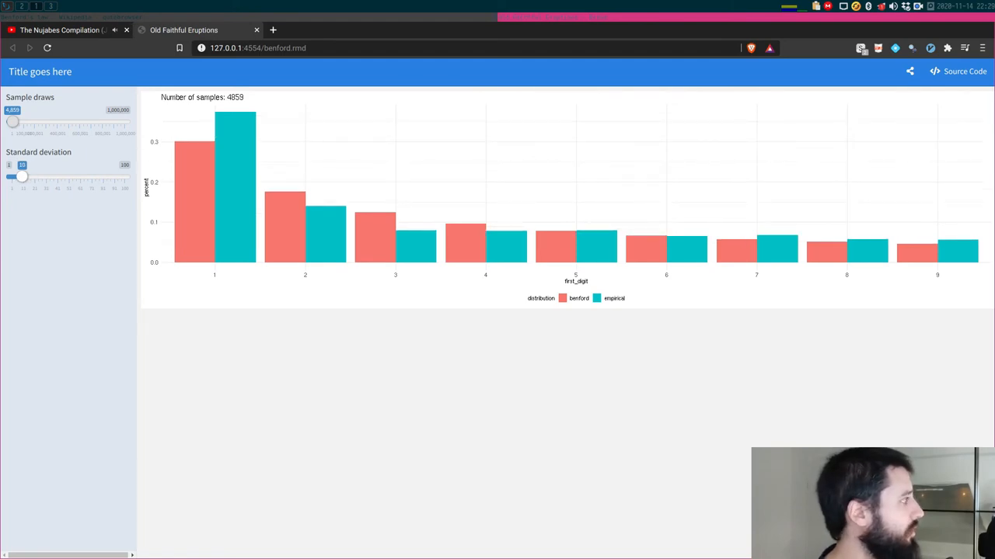
pyautogui.moveTo(22, 178); pyautogui.dragTo(17, 178)
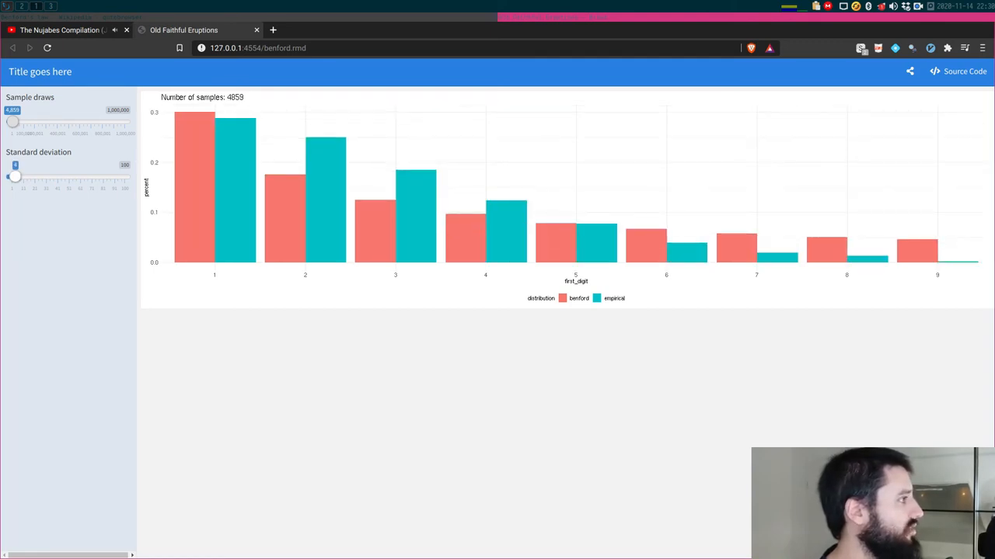
pyautogui.moveTo(16, 178); pyautogui.dragTo(22, 178)
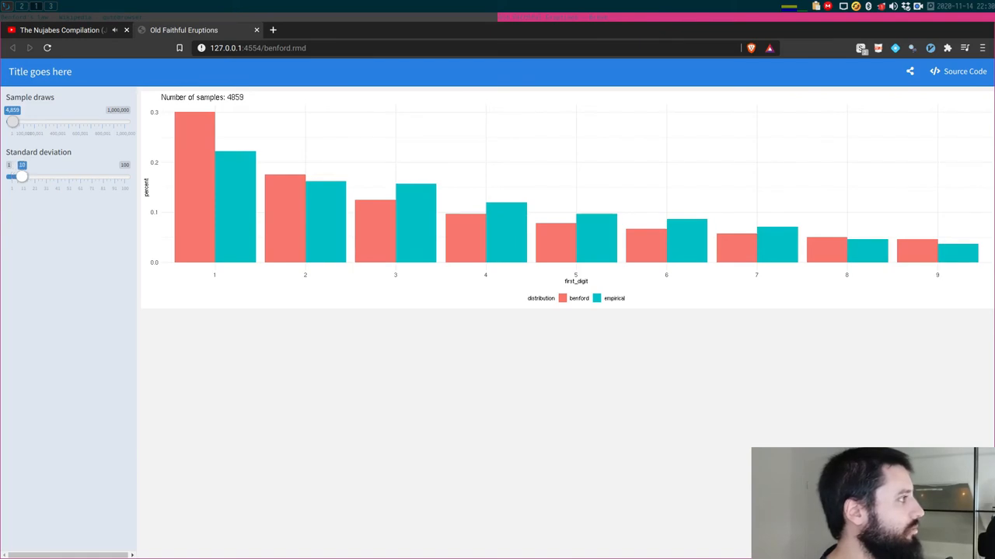
pyautogui.moveTo(22, 177); pyautogui.dragTo(36, 177)
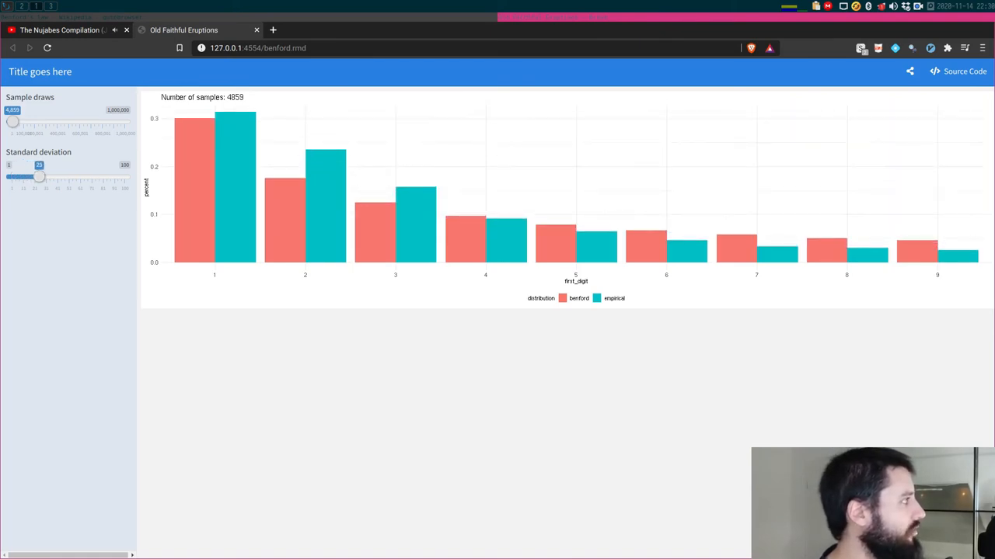
pyautogui.moveTo(39, 177); pyautogui.dragTo(51, 177)
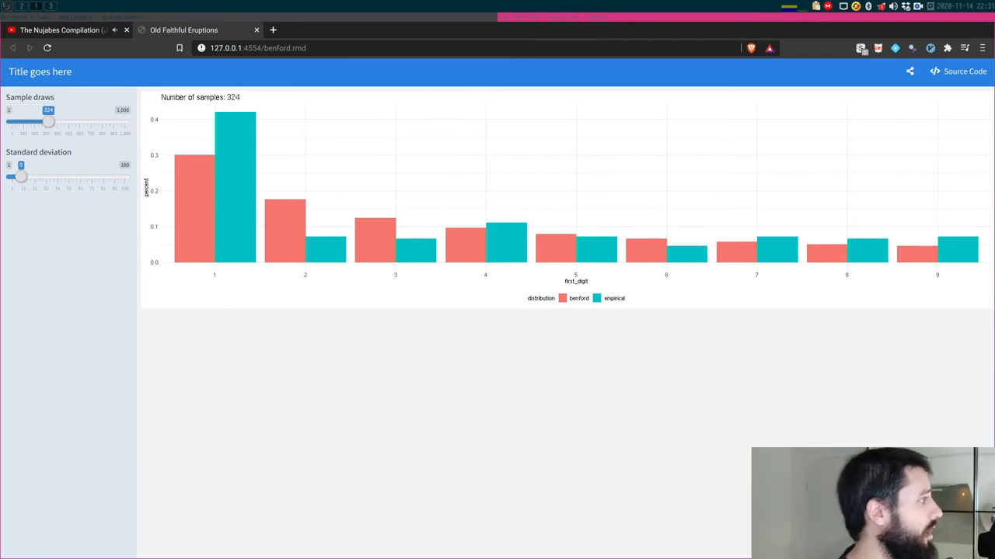
# - Raise Sample draws through 594 and about 700 up to 1000
pyautogui.moveTo(48, 122); pyautogui.dragTo(90, 123)
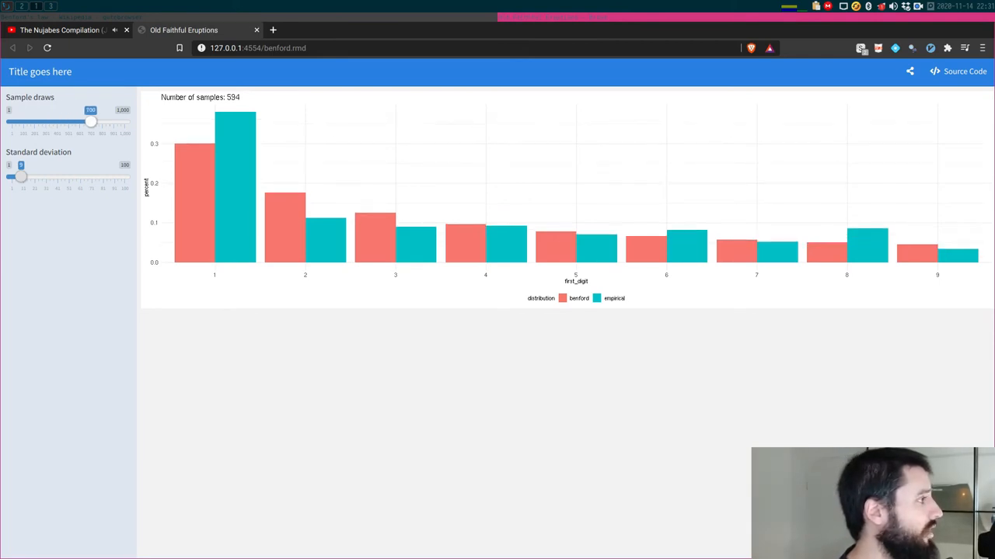
pyautogui.moveTo(90, 122); pyautogui.dragTo(90, 121)
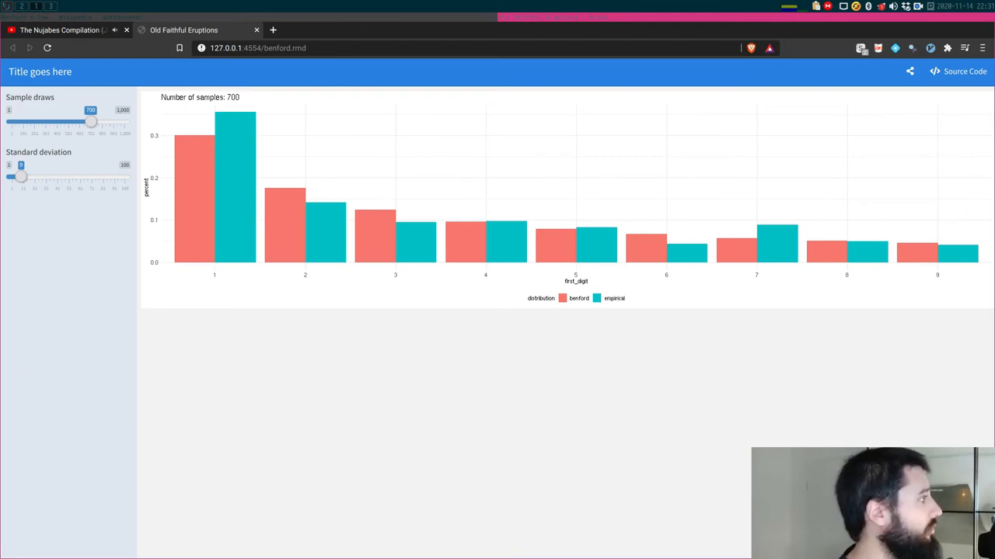
pyautogui.moveTo(91, 121); pyautogui.dragTo(103, 122)
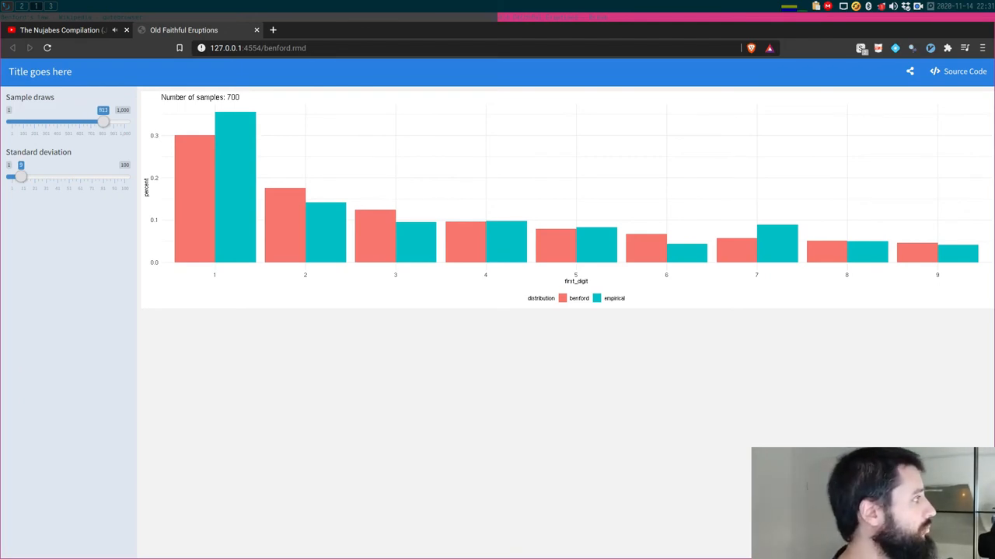
pyautogui.moveTo(102, 121); pyautogui.dragTo(90, 121)
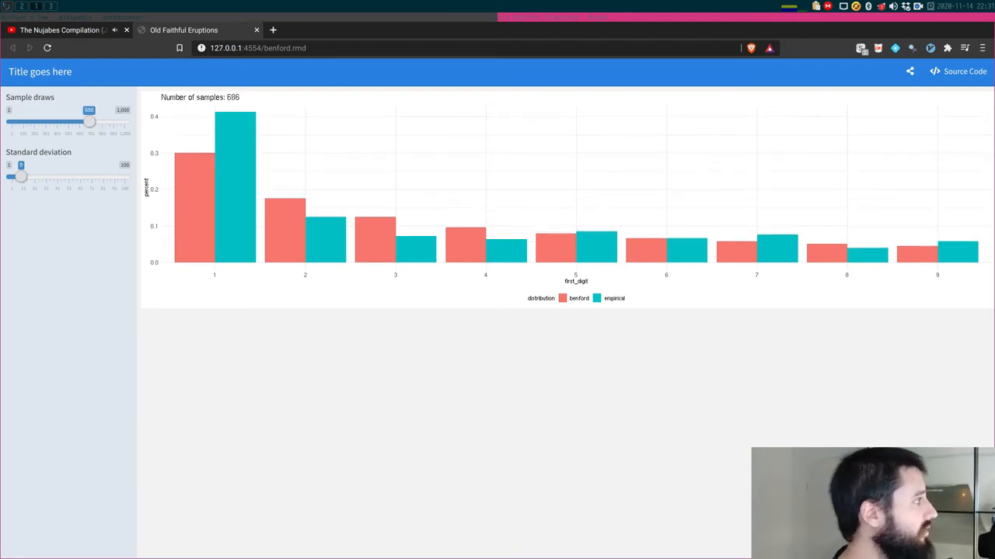
pyautogui.moveTo(90, 121); pyautogui.dragTo(124, 121)
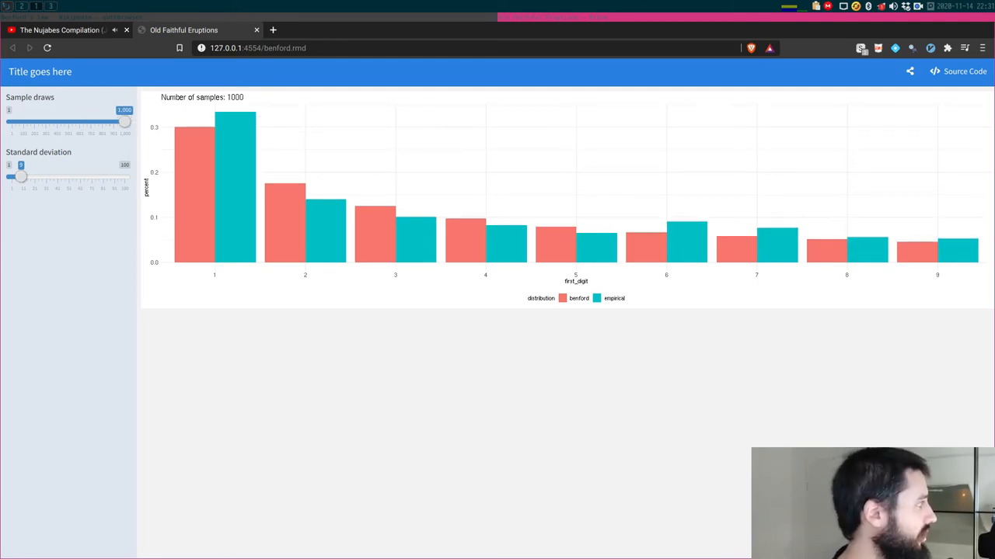
# - Nudge the Standard deviation up from its low setting toward the middle
pyautogui.moveTo(21, 177); pyautogui.dragTo(28, 177)
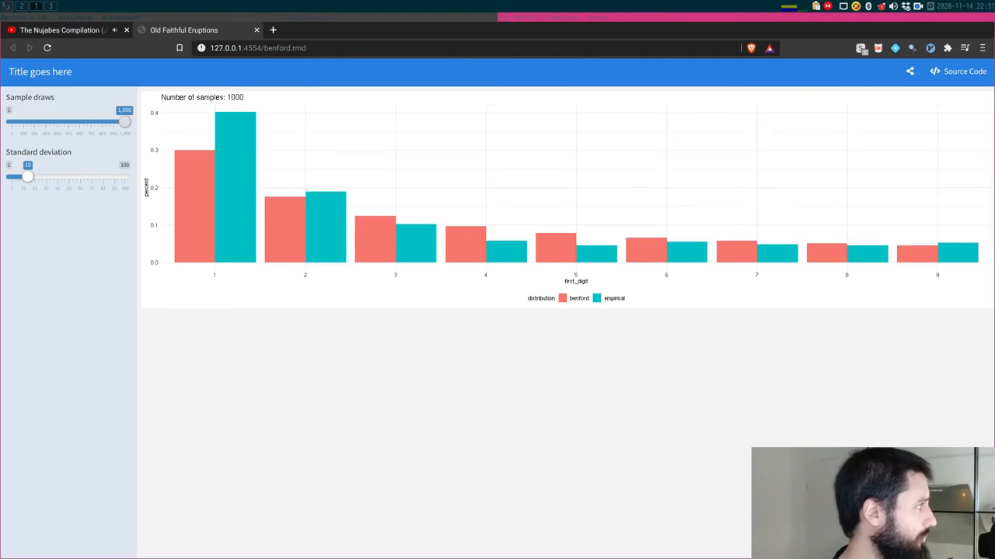
pyautogui.moveTo(28, 177); pyautogui.dragTo(91, 177)
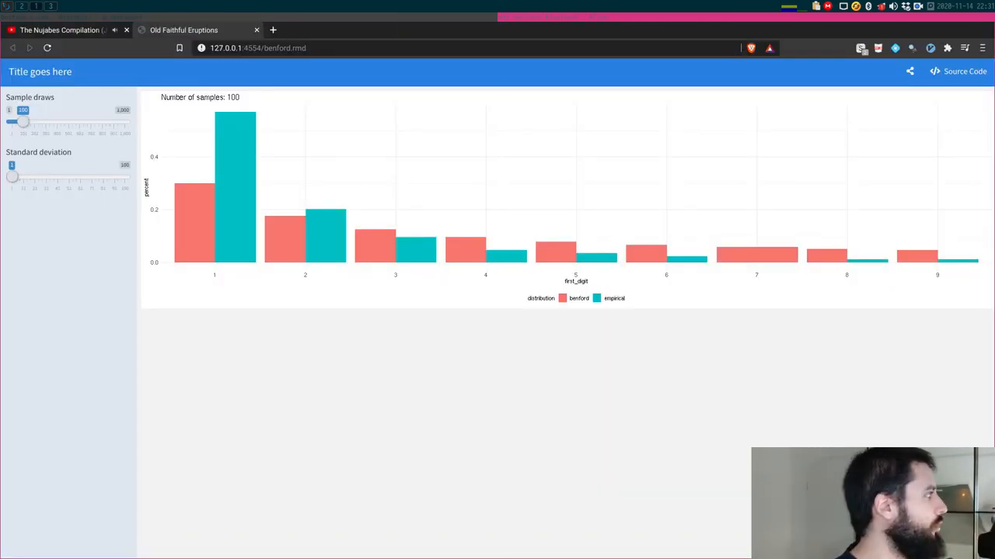
# - Raise Sample draws to 250 then 332 and move Standard deviation to about halfway
pyautogui.moveTo(23, 123); pyautogui.dragTo(40, 122)
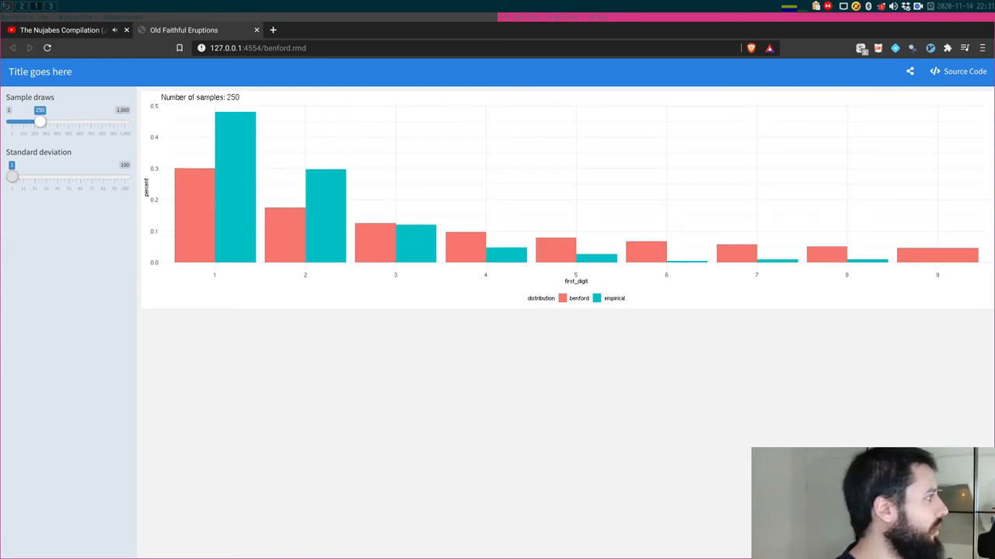
pyautogui.moveTo(40, 123); pyautogui.dragTo(62, 123)
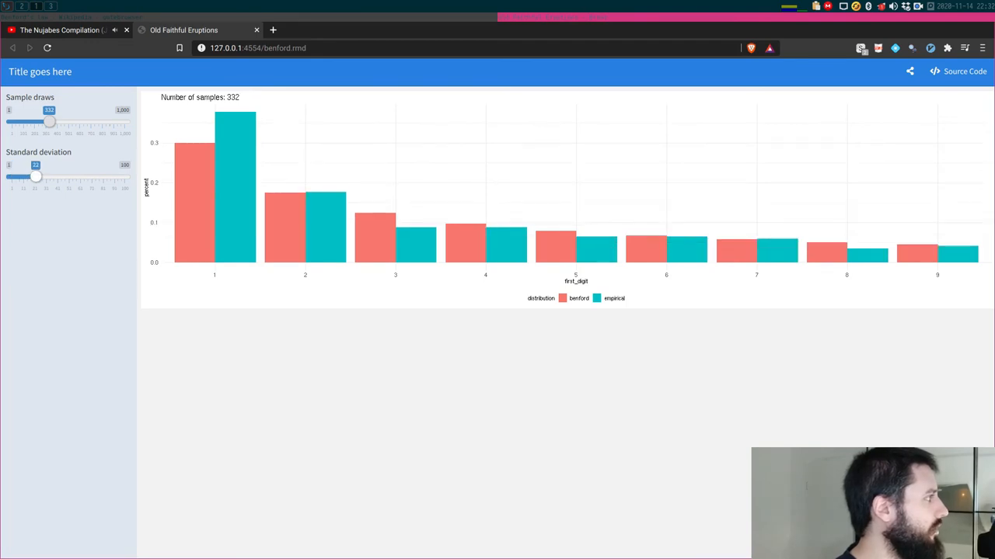
pyautogui.moveTo(37, 178); pyautogui.dragTo(86, 177)
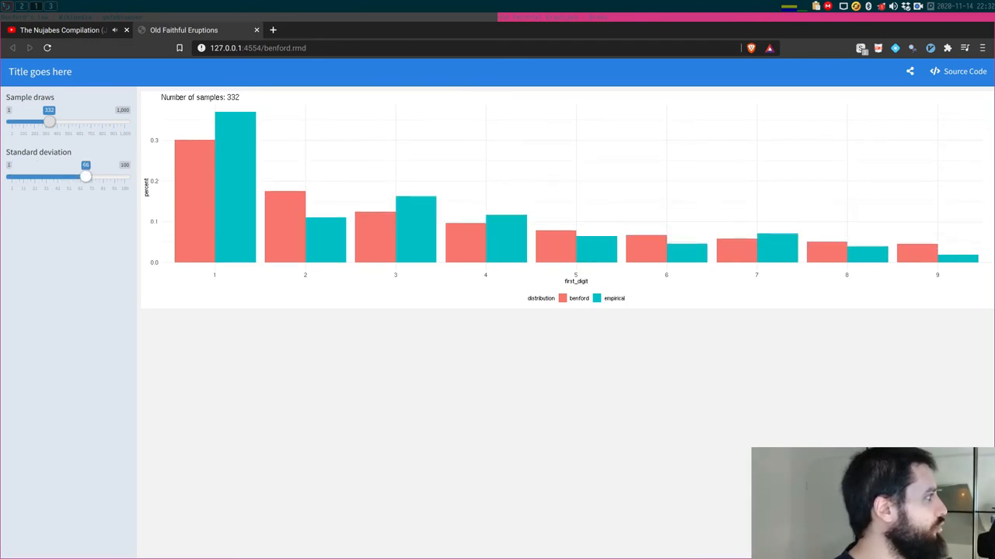
# - Bring Sample draws up to 679 and nudge the Standard deviation slightly higher
pyautogui.moveTo(49, 122); pyautogui.dragTo(87, 121)
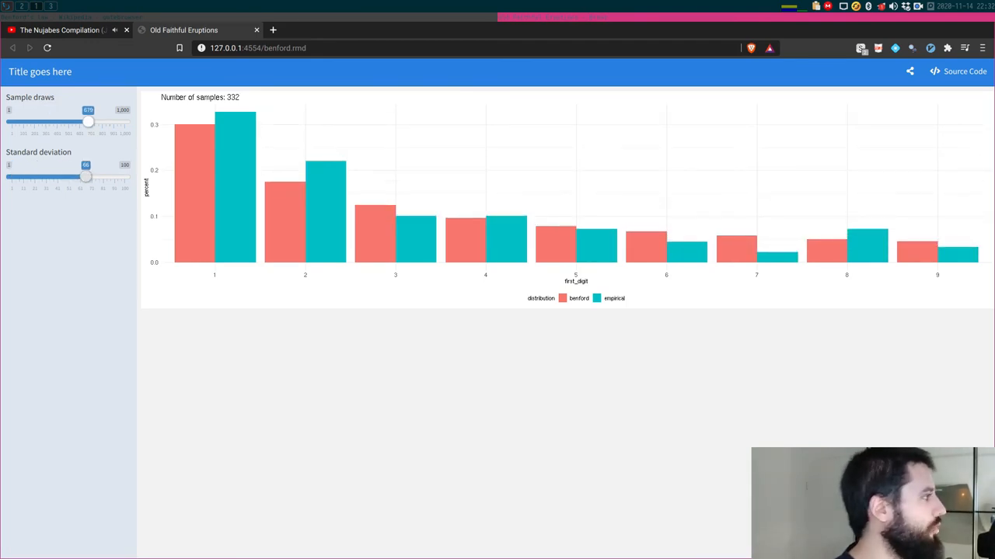
pyautogui.moveTo(78, 122); pyautogui.dragTo(88, 121)
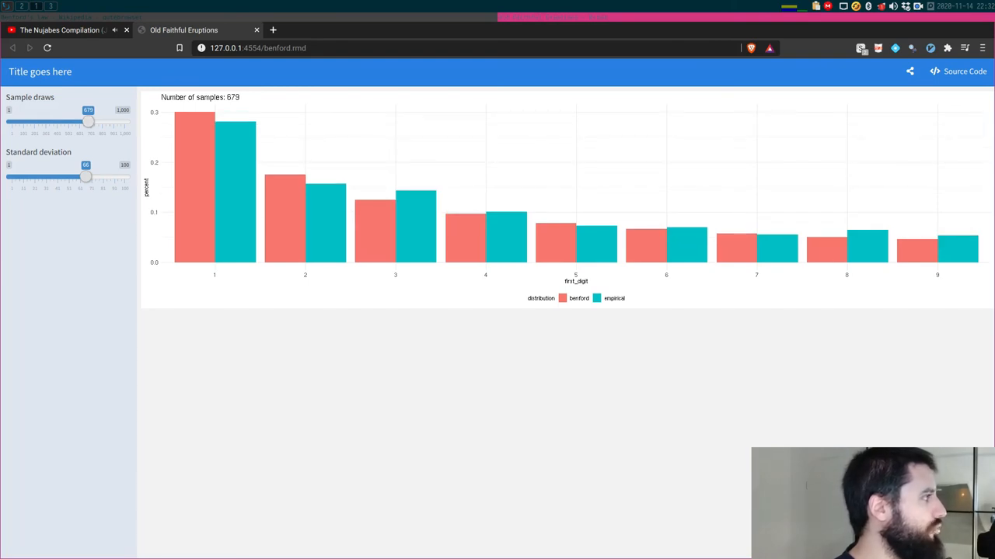
pyautogui.moveTo(86, 177); pyautogui.dragTo(102, 178)
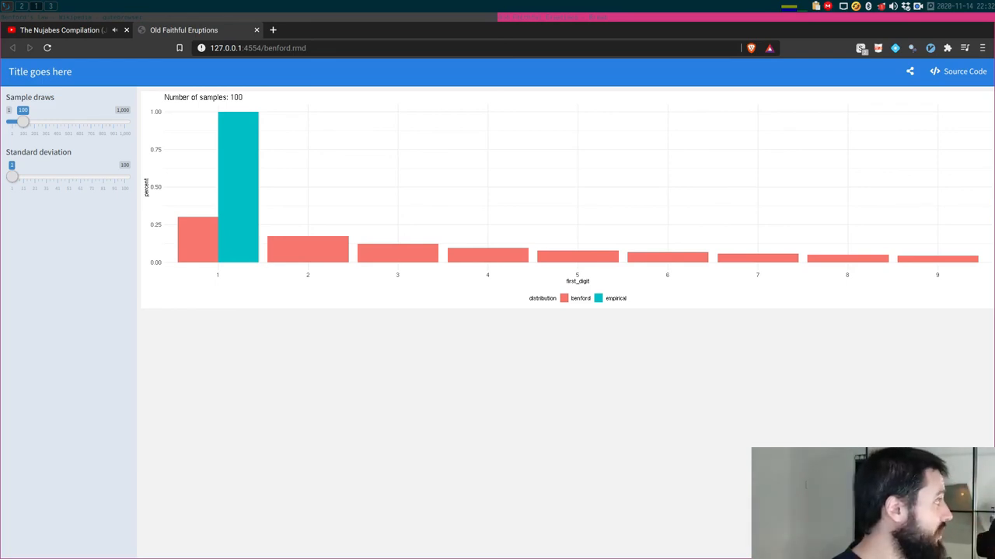
# - Raise sample draws from 100 to 1000 at minimal spread, then lift the standard deviation to about halfway
pyautogui.moveTo(23, 122); pyautogui.dragTo(124, 121)
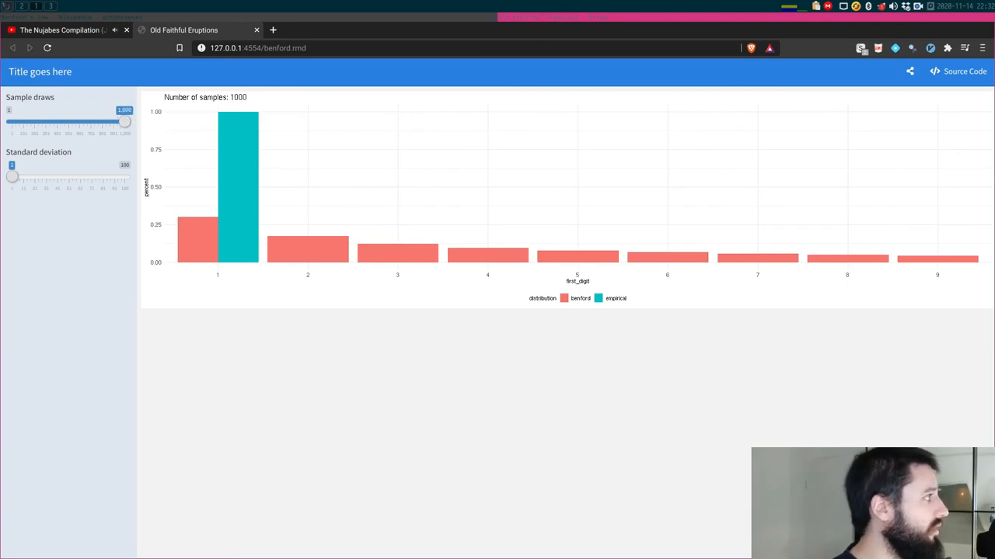
pyautogui.moveTo(12, 176); pyautogui.dragTo(124, 175)
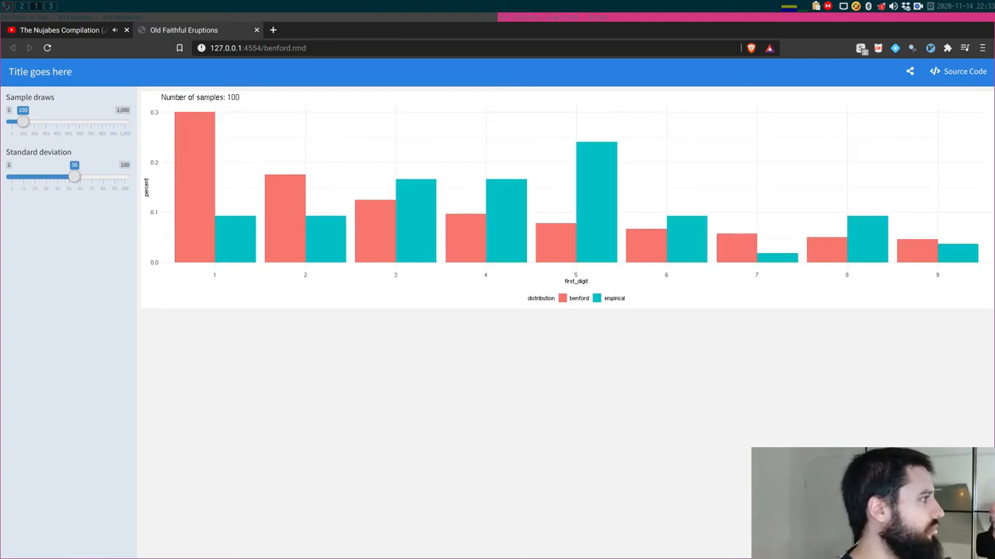
# - Push the standard deviation slider close to its maximum
pyautogui.moveTo(74, 177); pyautogui.dragTo(103, 177)
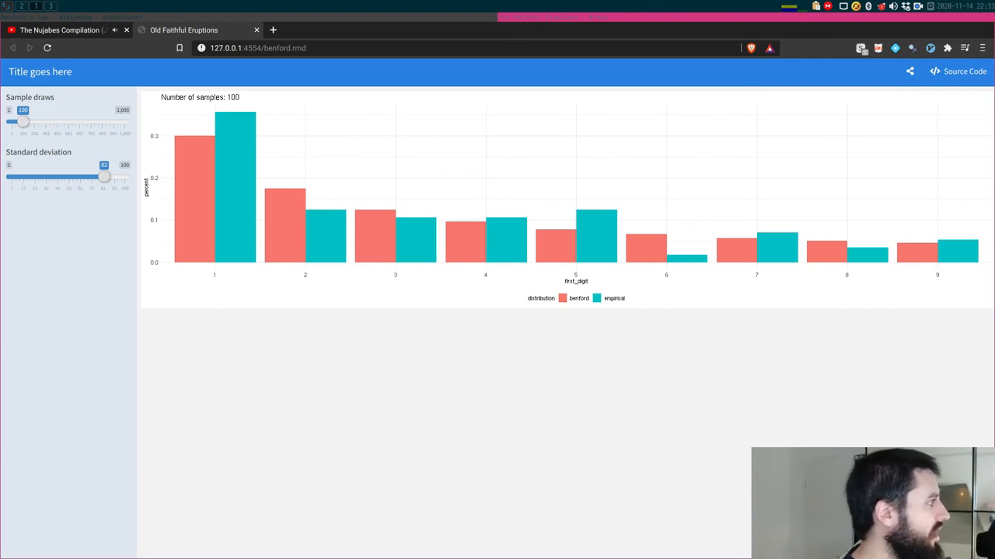
pyautogui.moveTo(104, 177); pyautogui.dragTo(115, 177)
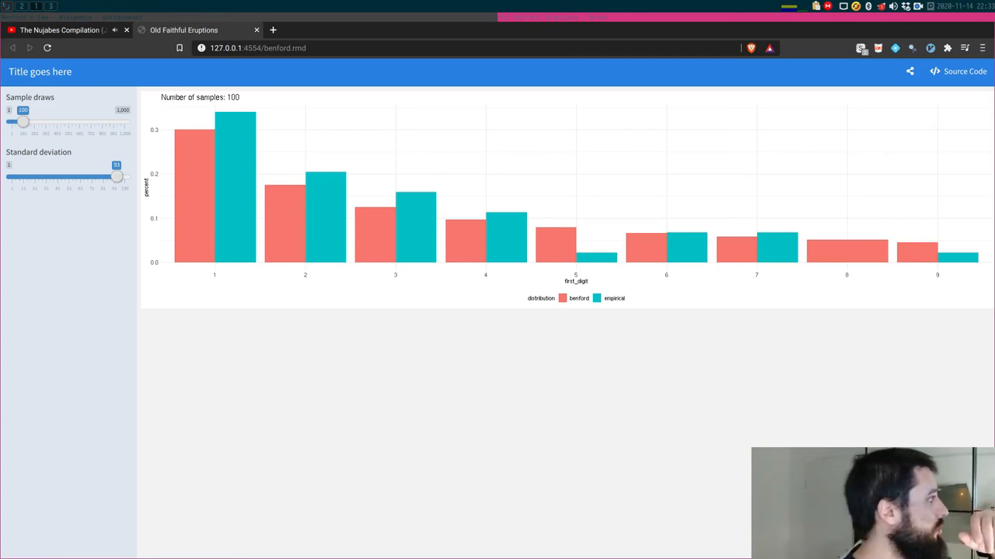
# - Increase sample draws stepwise through 200 and 696 up to 947
pyautogui.moveTo(25, 122); pyautogui.dragTo(42, 123)
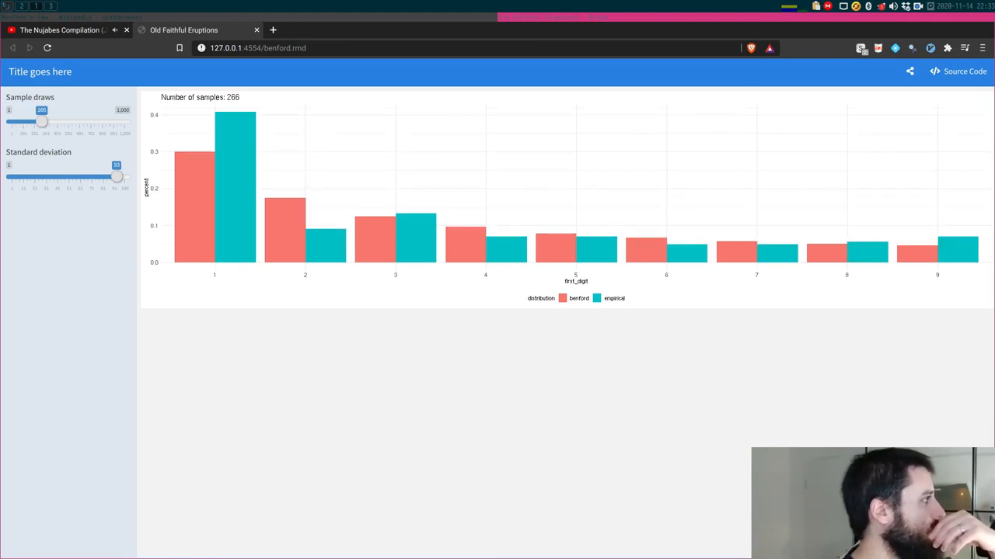
pyautogui.moveTo(42, 121); pyautogui.dragTo(90, 121)
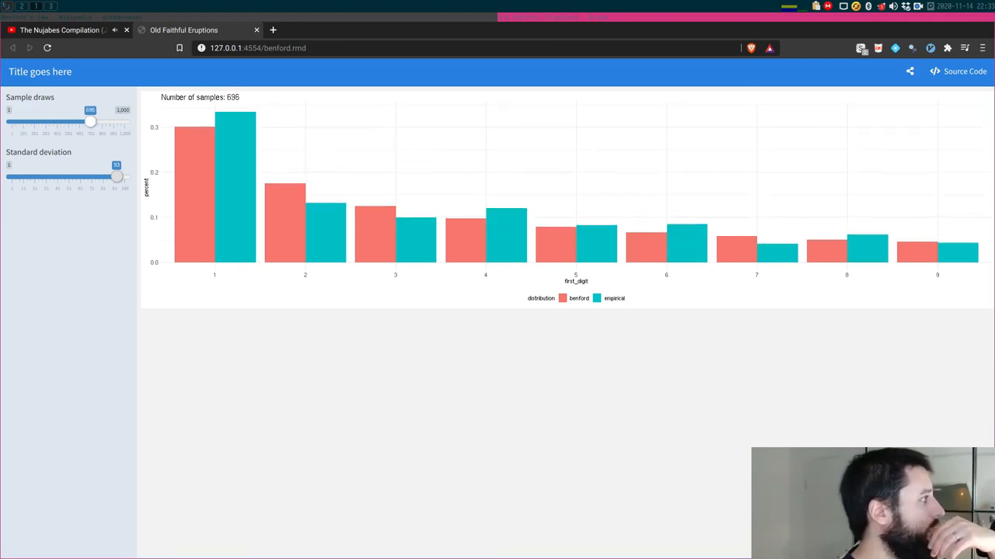
pyautogui.moveTo(90, 121); pyautogui.dragTo(118, 121)
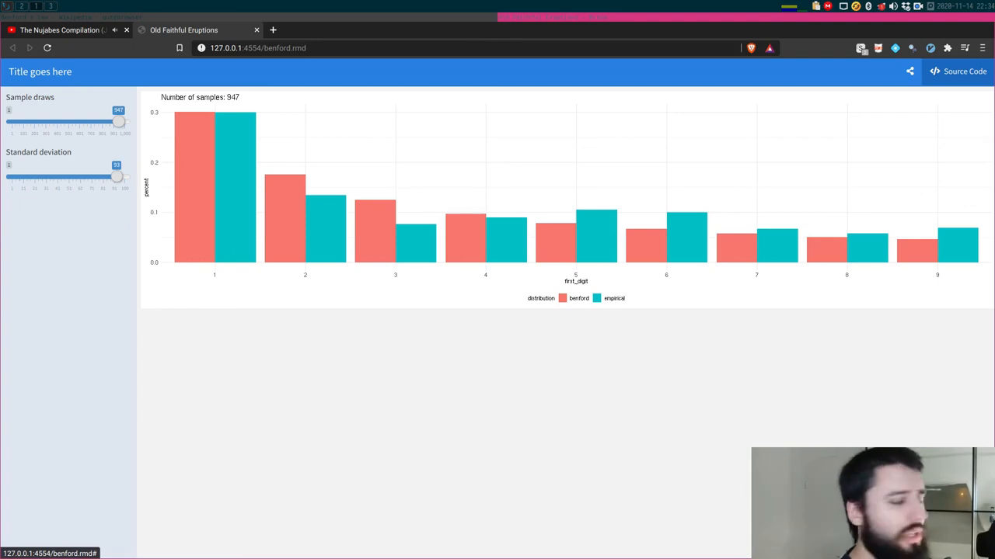
# - View the dashboard's R Markdown source, scroll it, then reopen it after closing
pyautogui.click(963, 72)
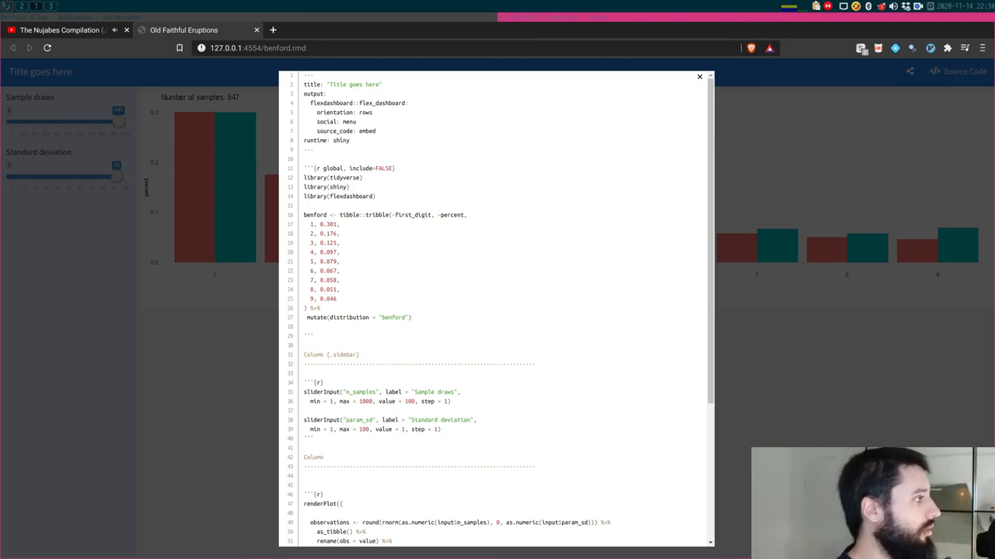
pyautogui.scroll(-3)
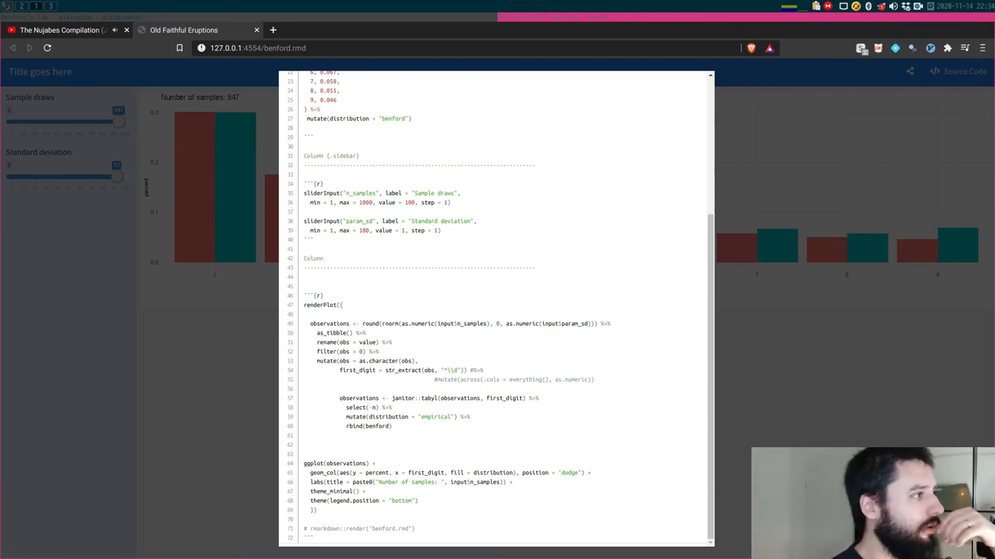
pyautogui.click(963, 72)
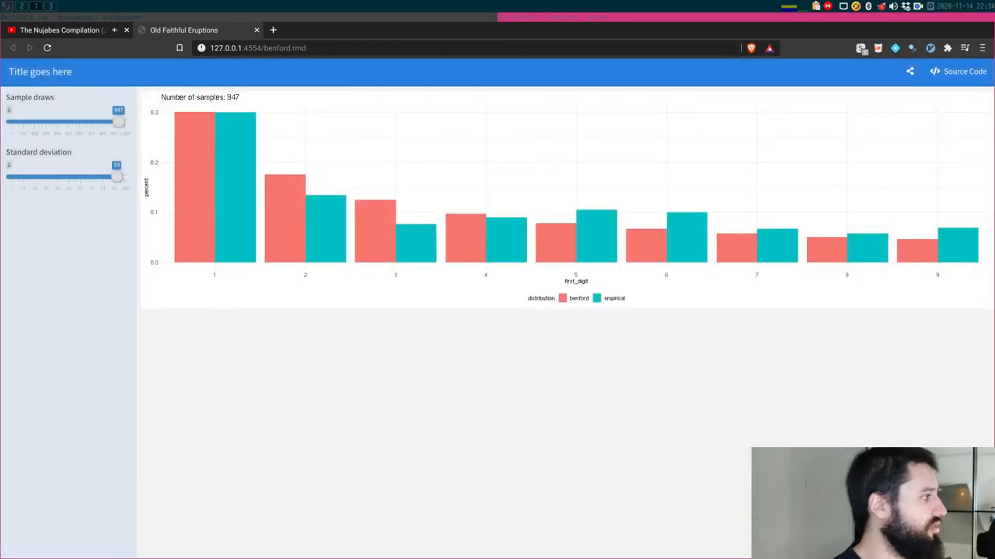
pyautogui.click(963, 72)
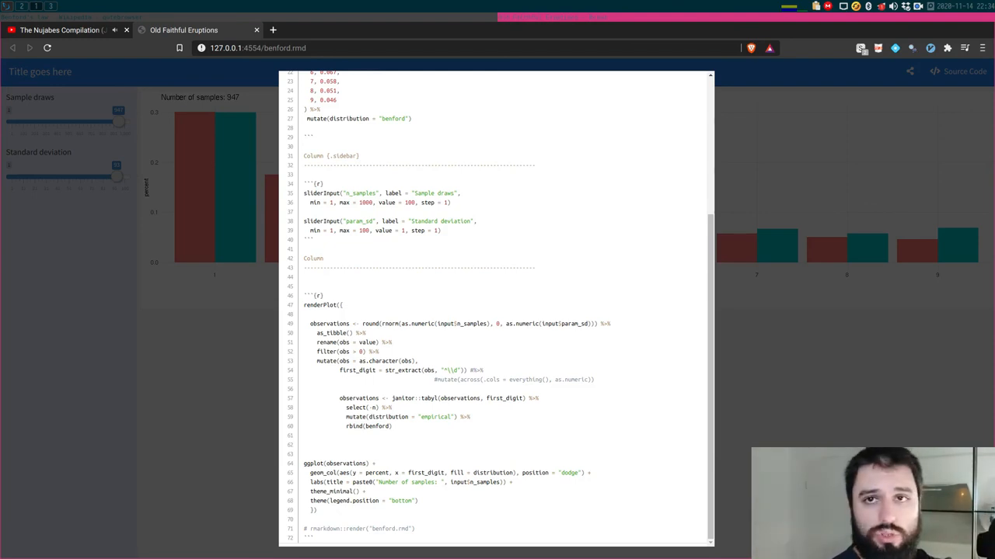
pyautogui.scroll(3)
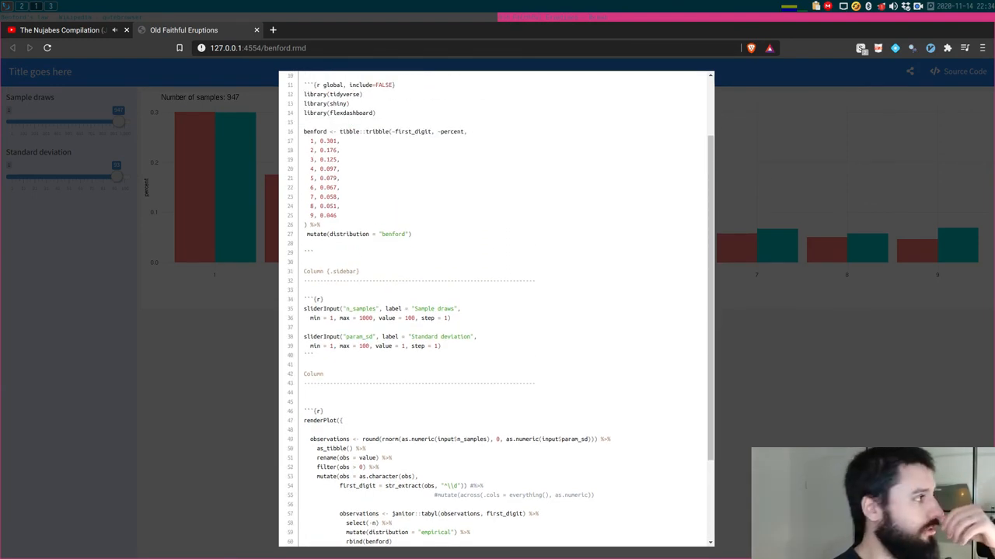